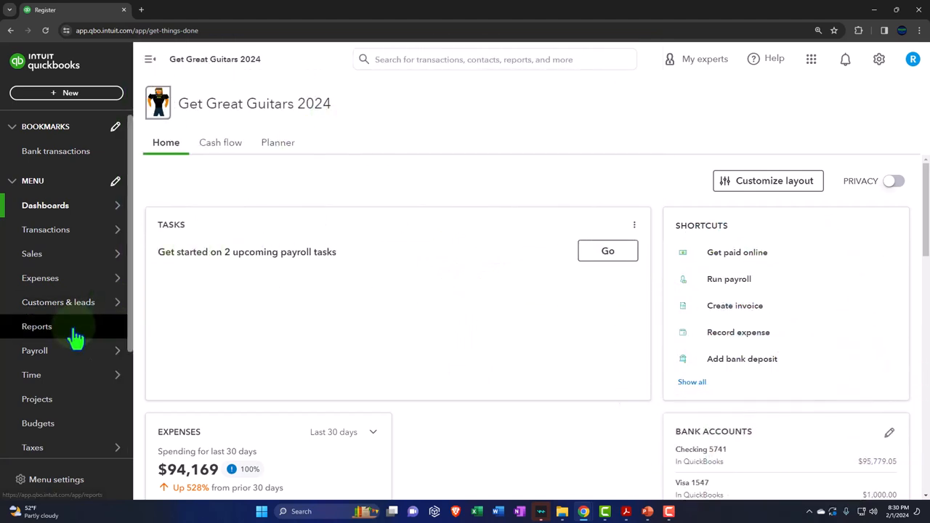
From Reports, open the Balance Sheet in its own browser tab.
click(36, 325)
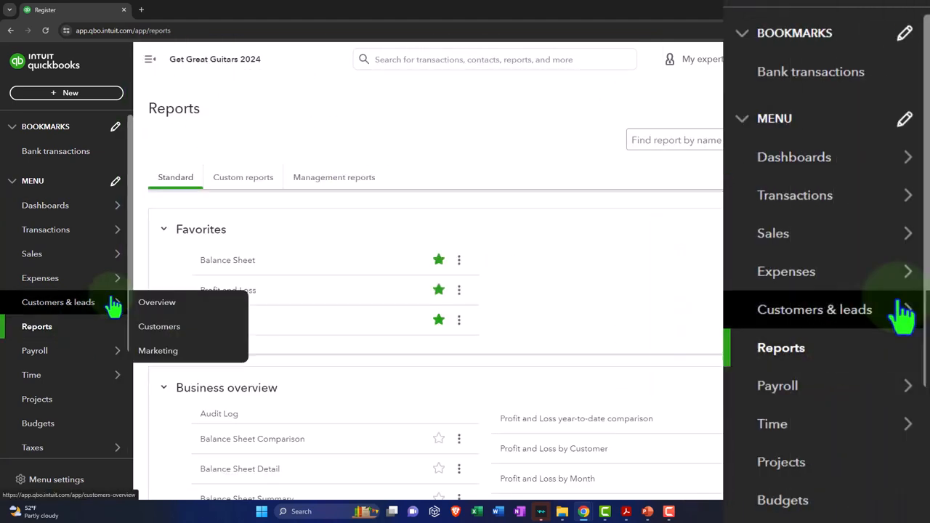
right_click(226, 259)
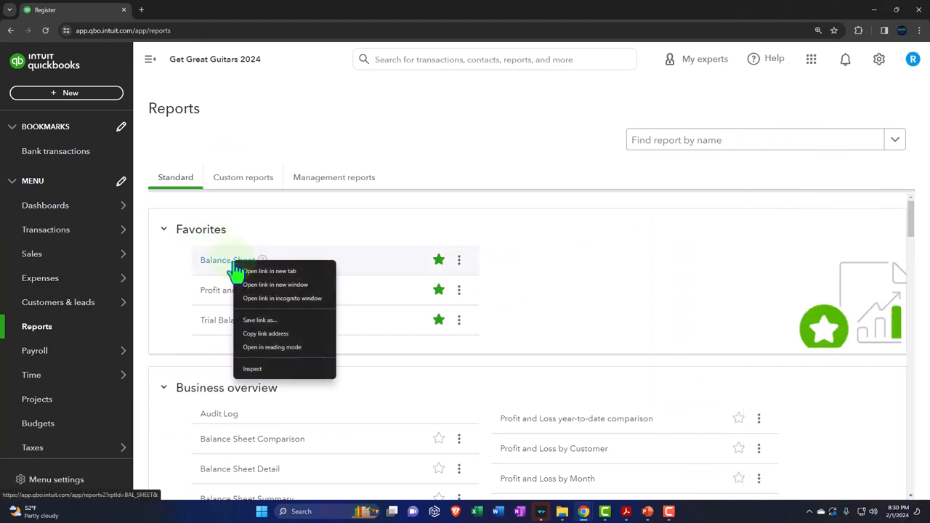
click(271, 271)
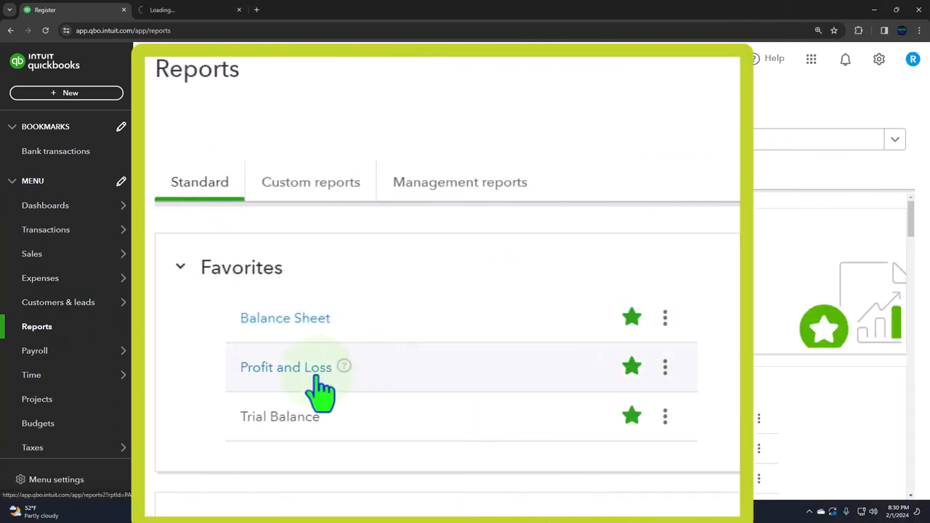
Open Profit and Loss and Trial Balance in new tabs, then view the Balance Sheet.
right_click(284, 366)
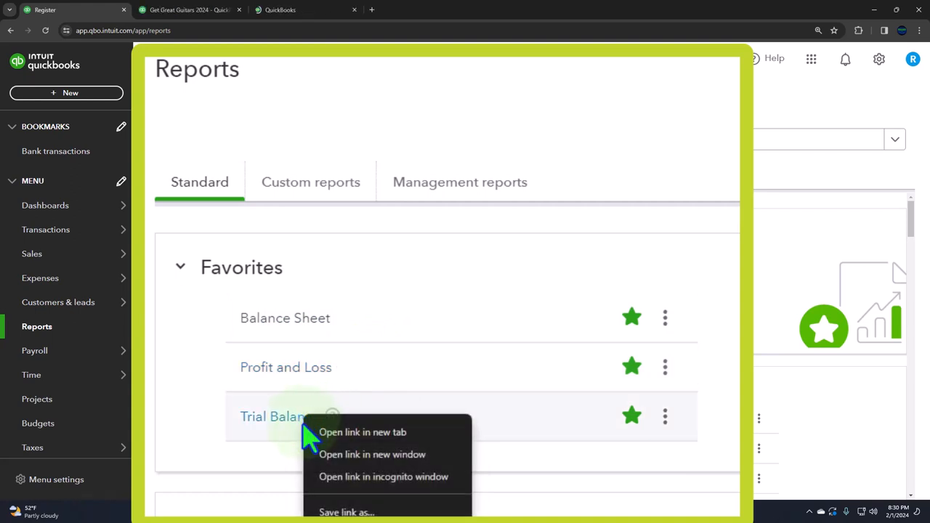
click(362, 431)
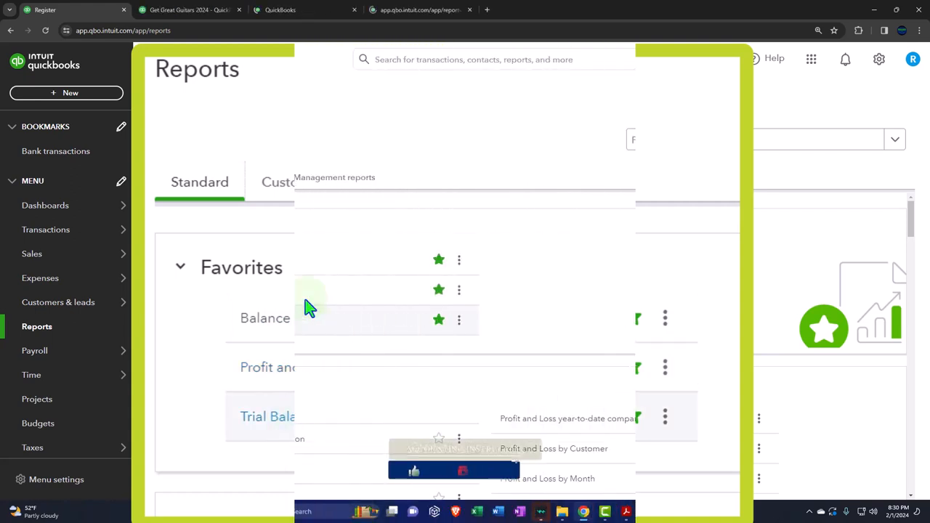
click(285, 317)
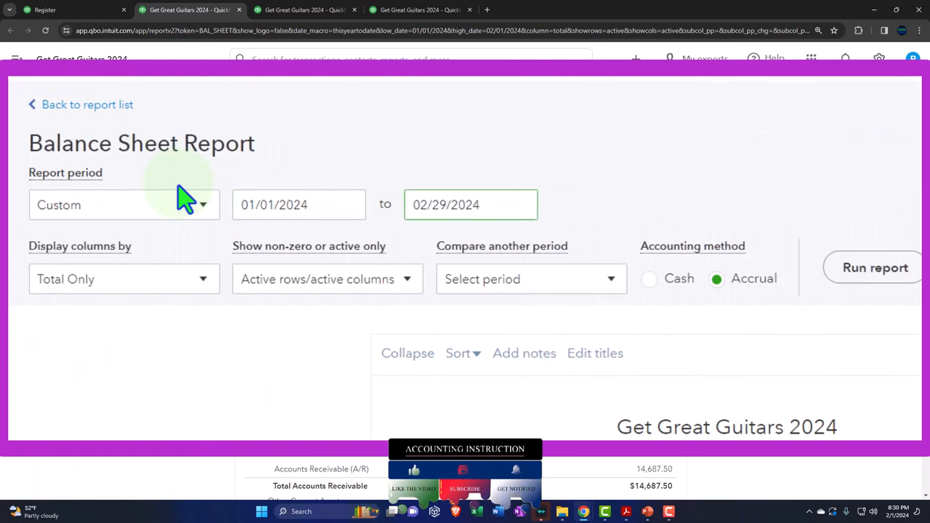
Display the Balance Sheet columns by month for January–February 2024.
click(124, 279)
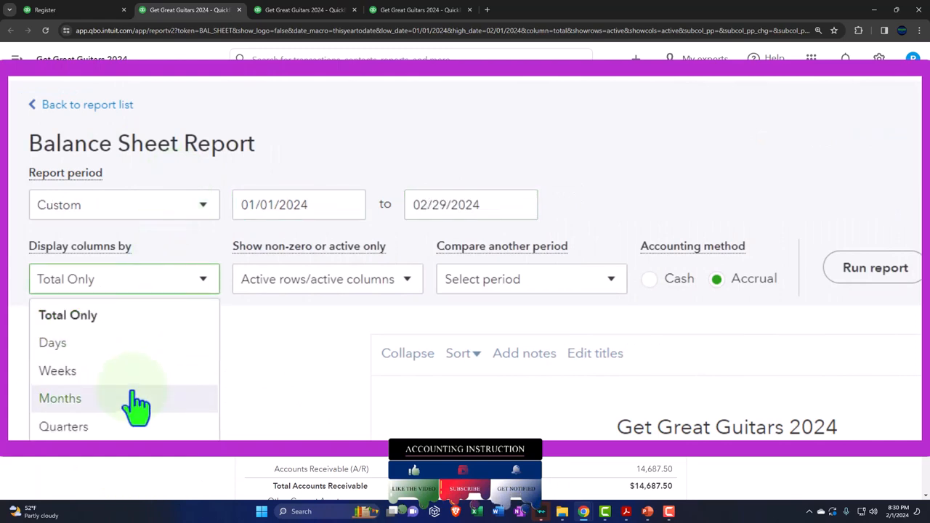
click(59, 398)
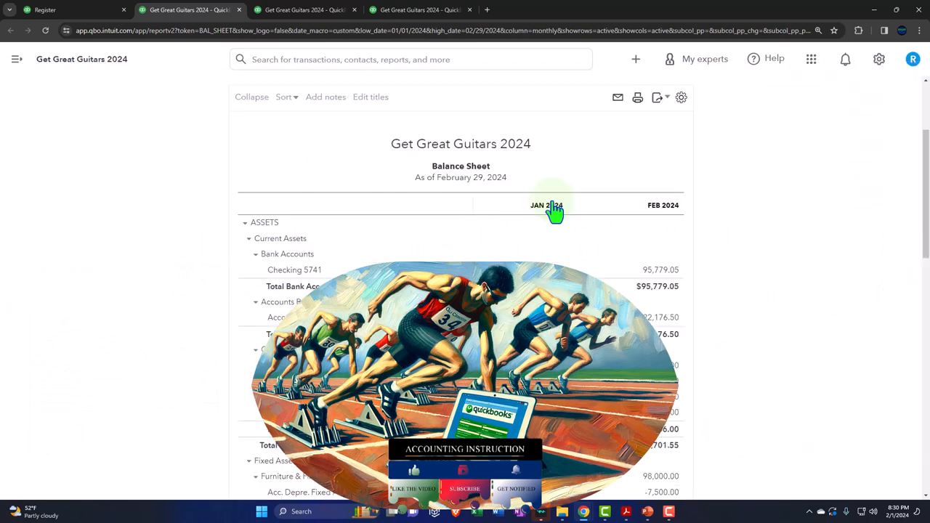
On Profit and Loss, enter the 01/01/24–02/29/24 report period.
click(305, 9)
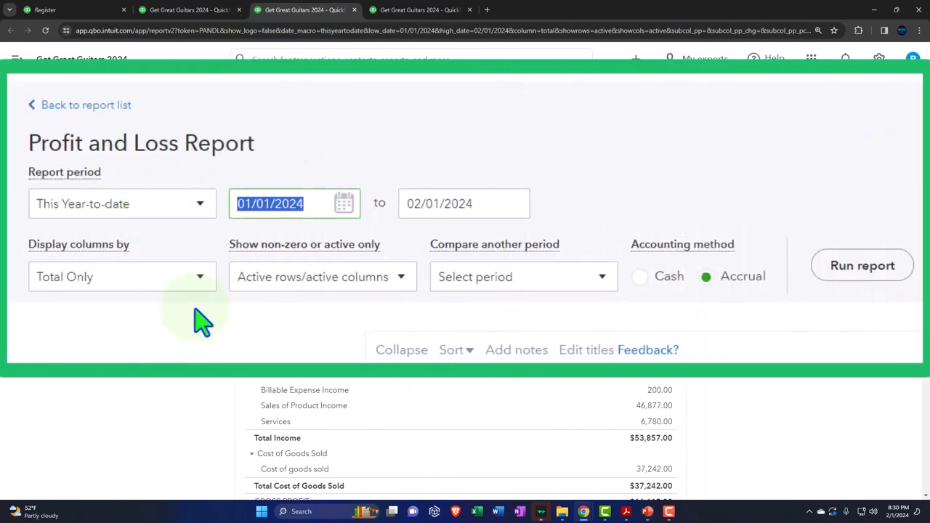
text(010124)
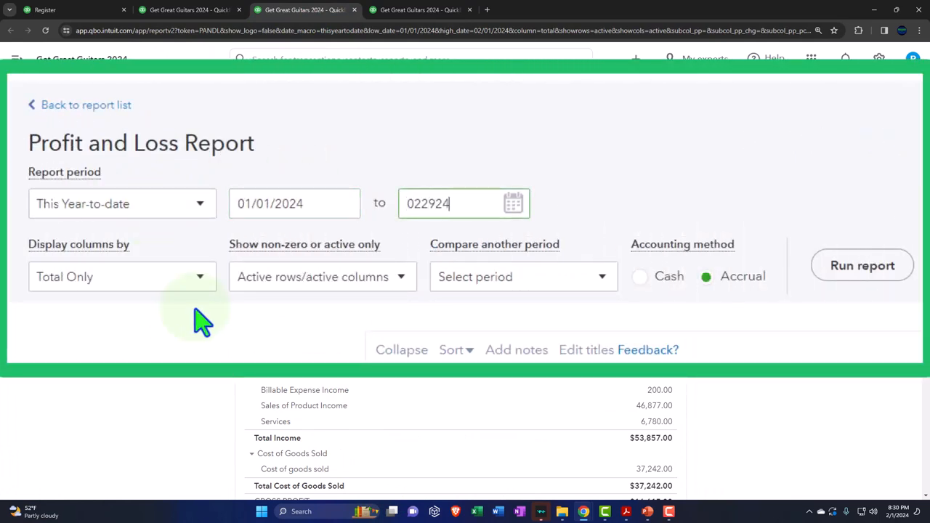
click(122, 276)
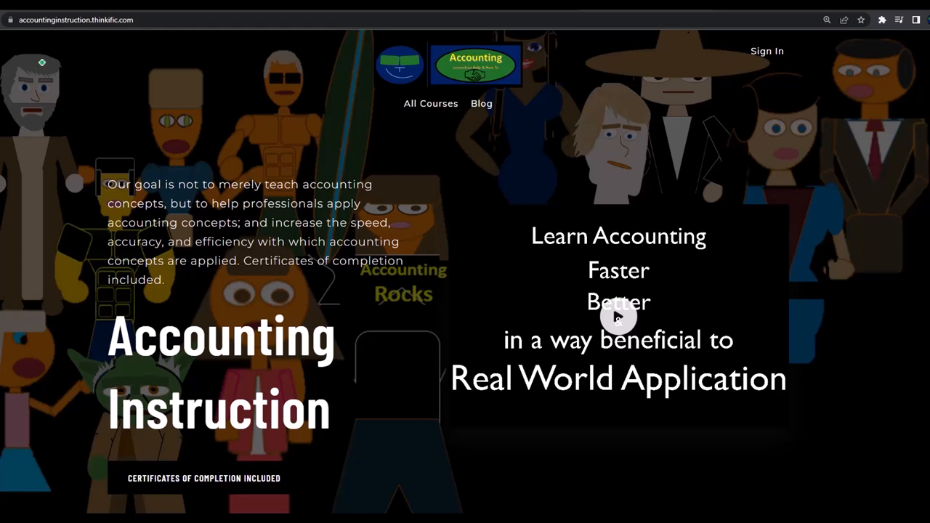
Run the Trial Balance through 02/29/2024 with columns displayed by month.
click(302, 8)
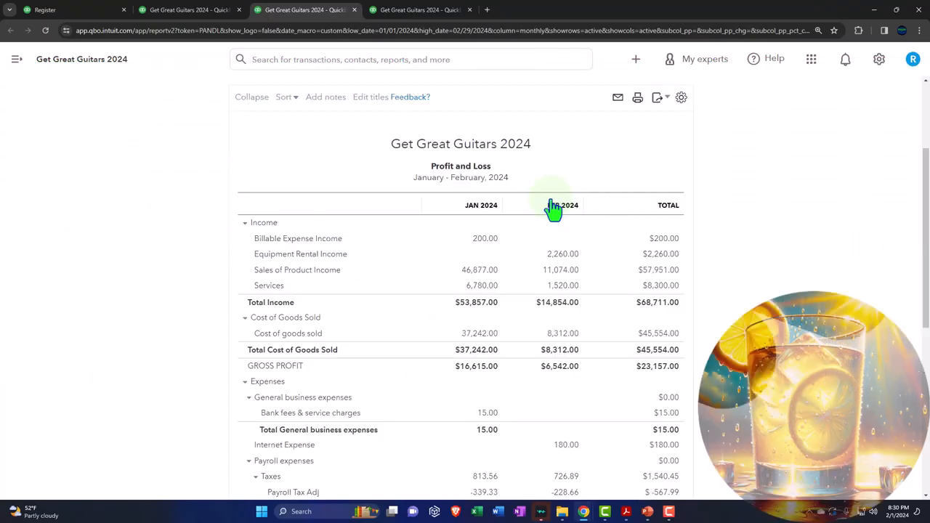
click(418, 9)
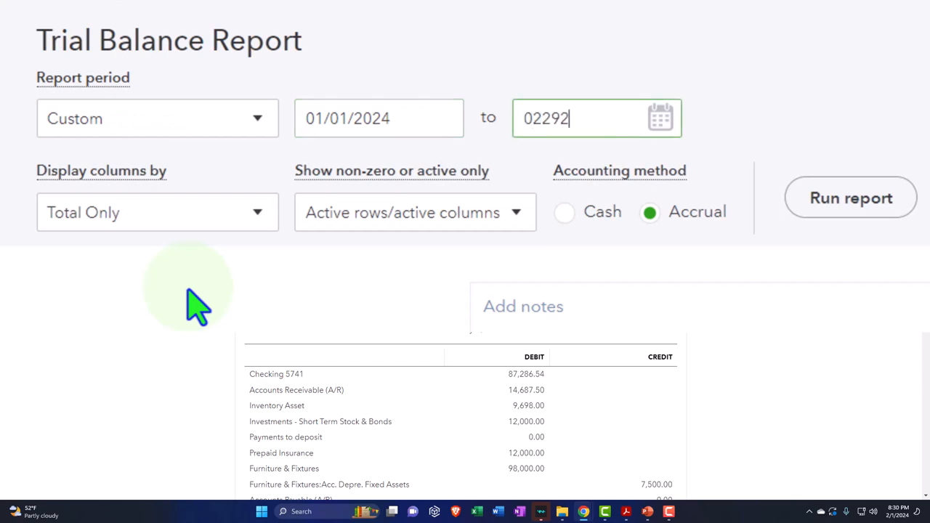
click(157, 212)
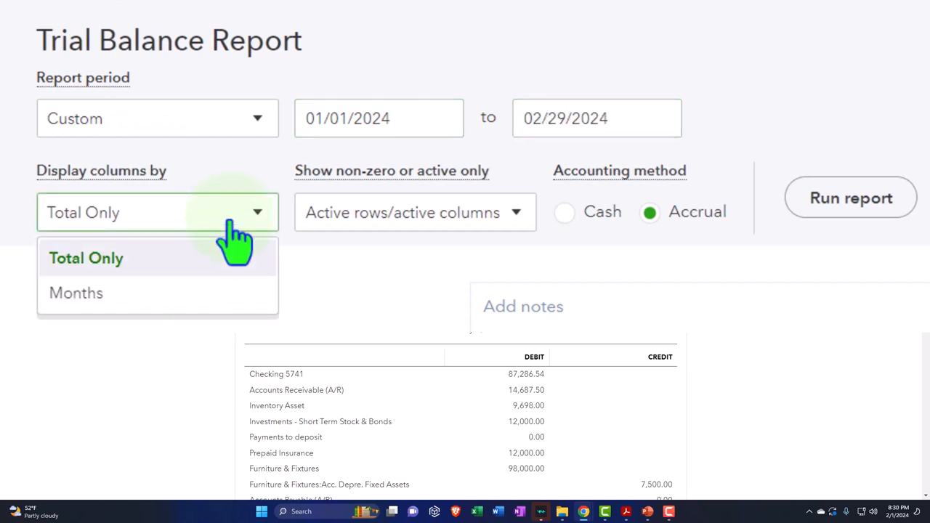
click(75, 292)
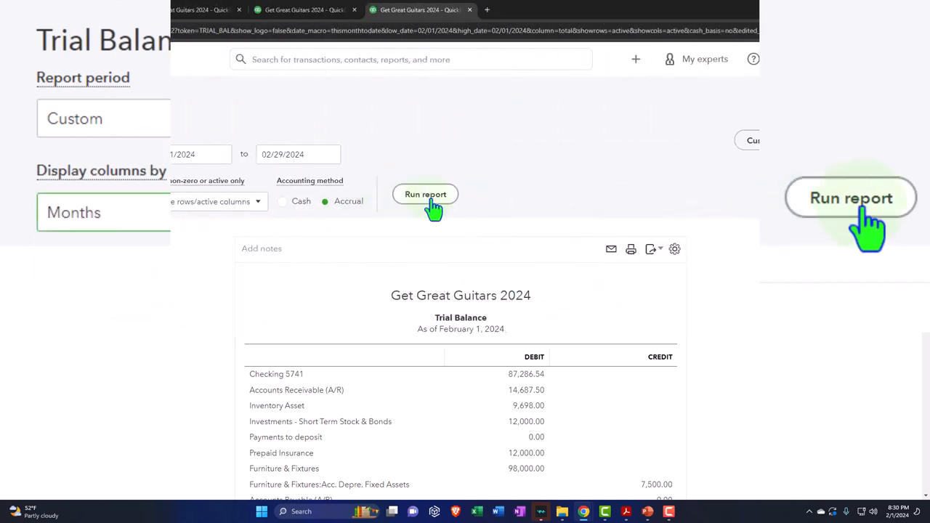
click(424, 194)
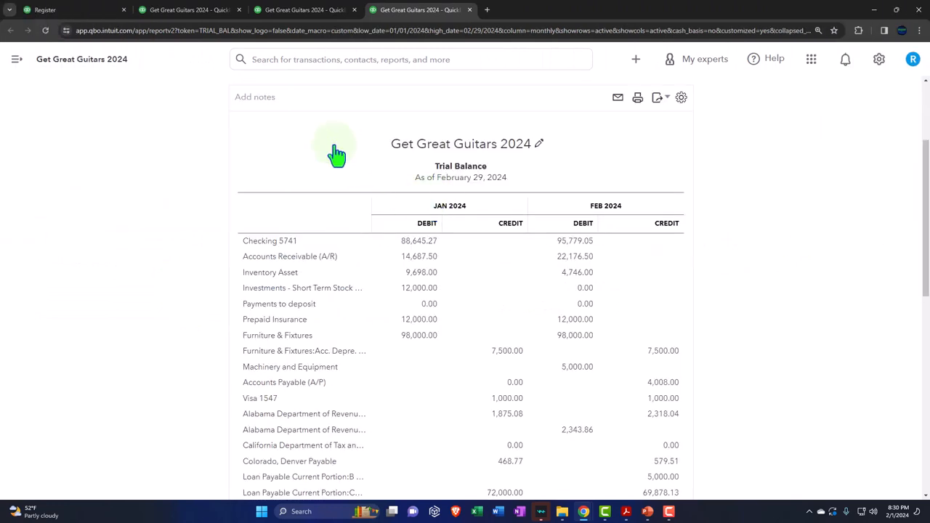
click(186, 8)
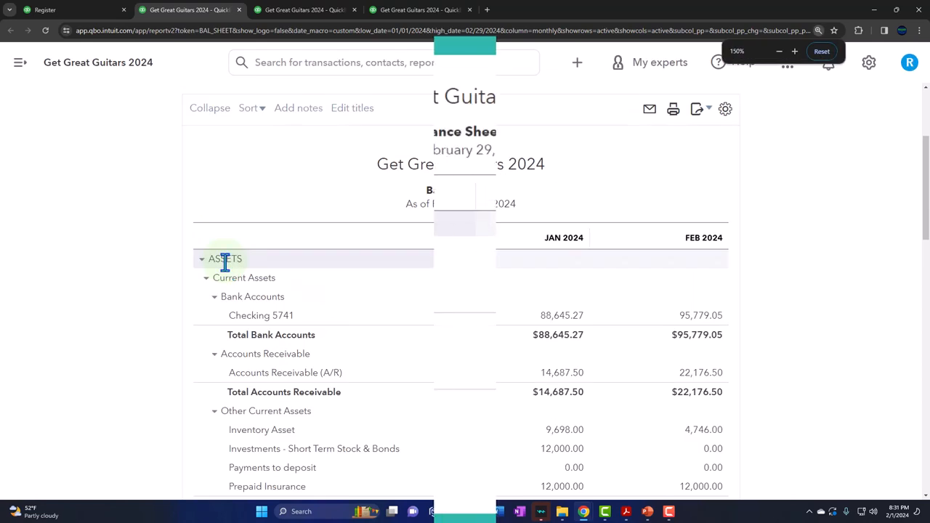
Zoom the Balance Sheet to 150% and scroll through the January–February Assets section.
click(793, 51)
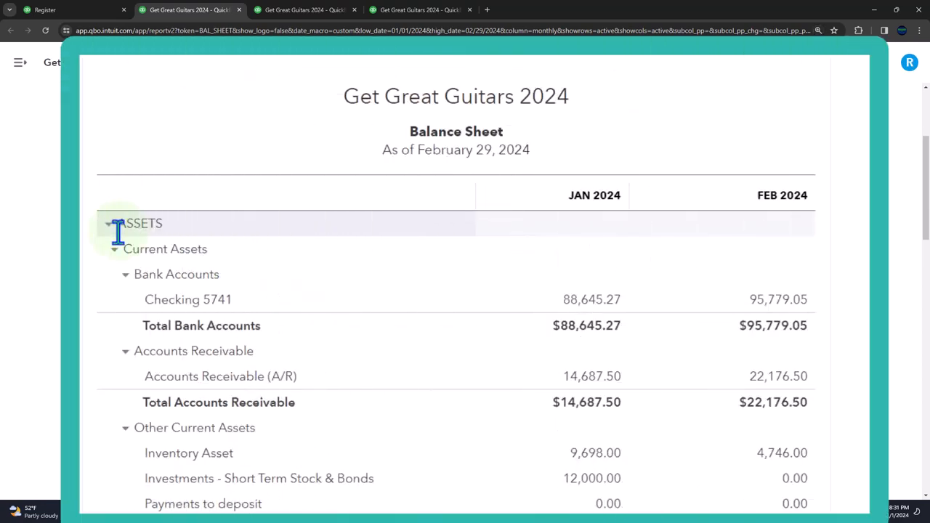
scroll(down, 3)
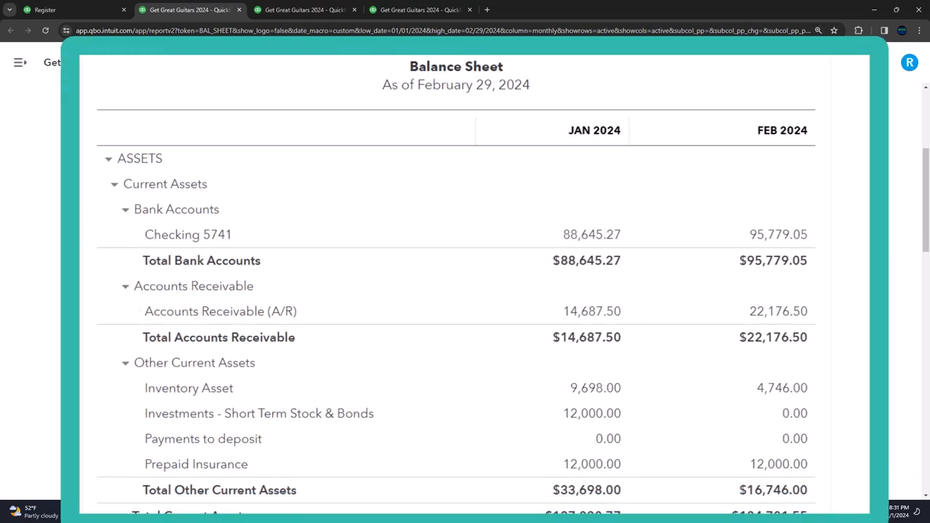
scroll(down, 3)
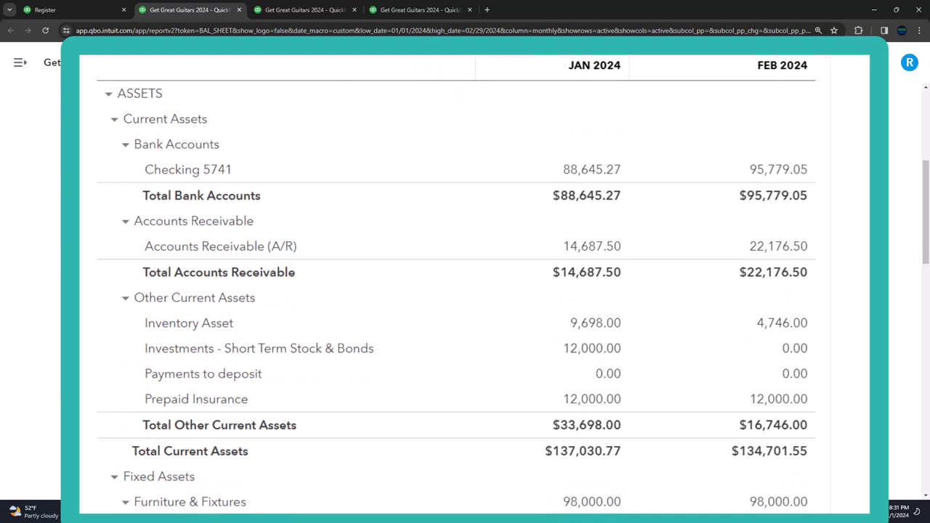
mouse_move(617, 82)
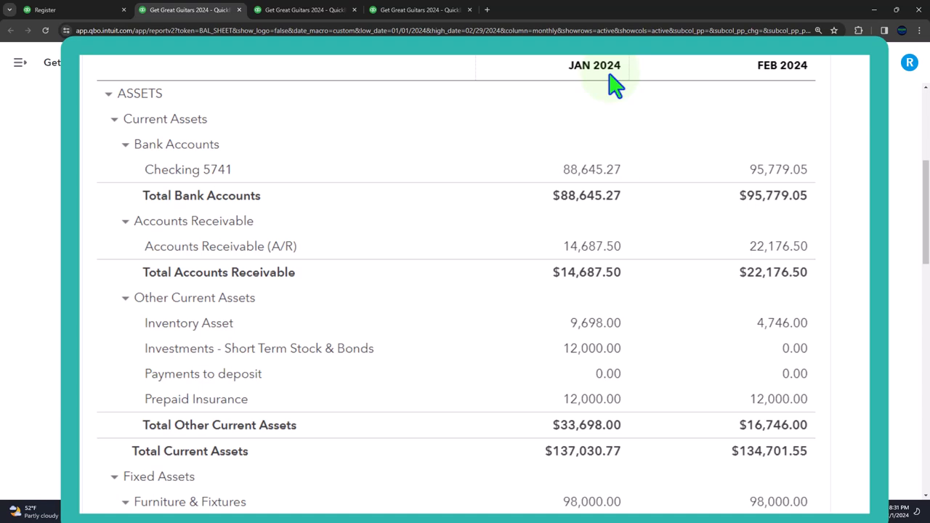
mouse_move(777, 169)
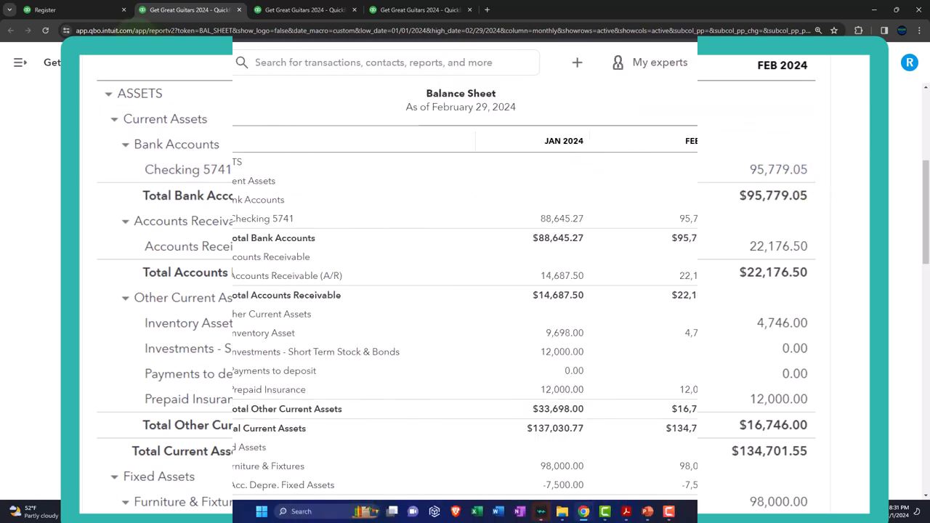
Go to Reconcile and view the reconciliation history by account.
click(44, 382)
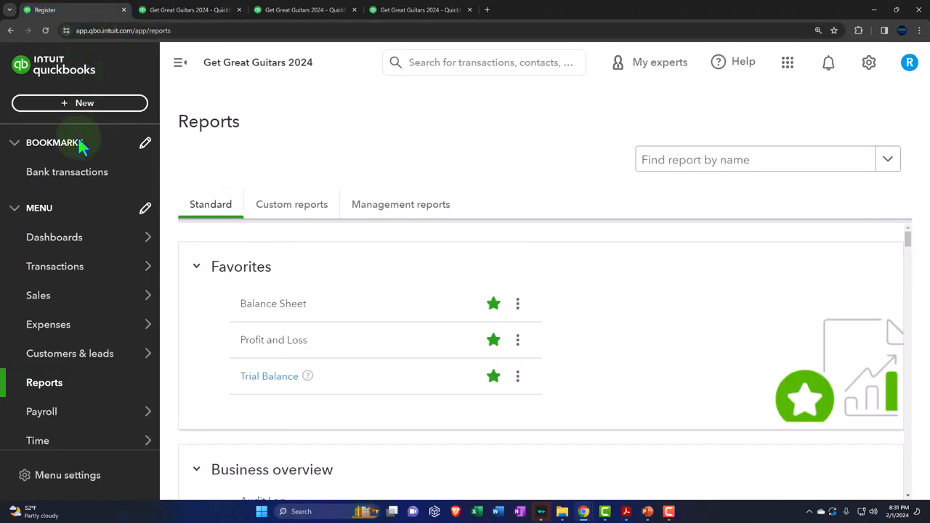
click(55, 266)
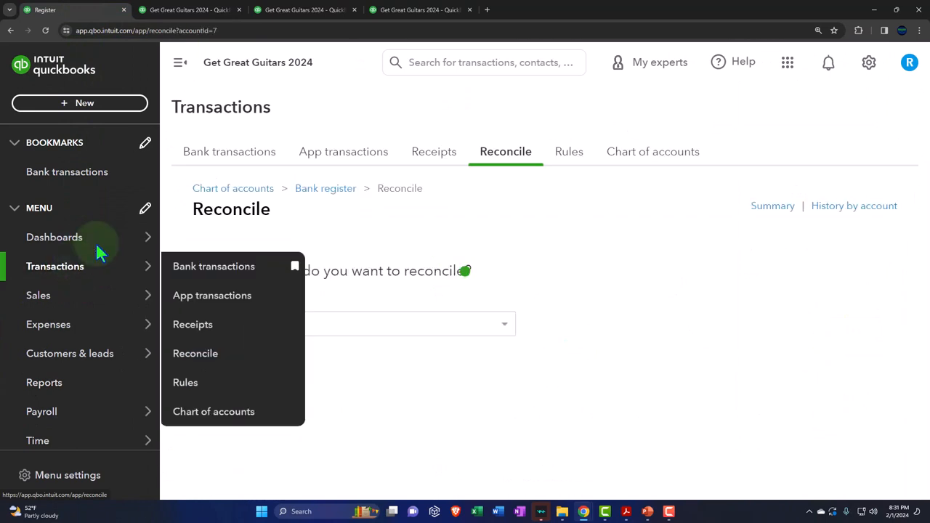
click(180, 61)
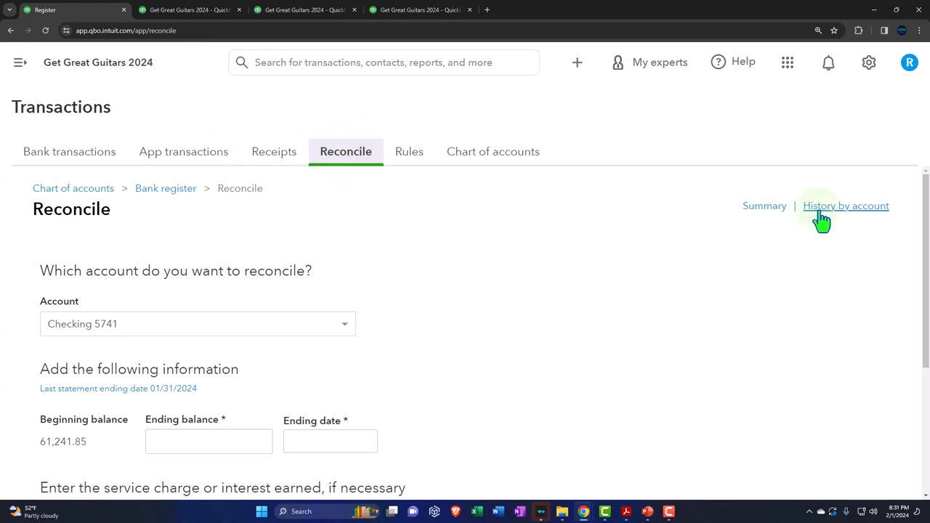
click(846, 206)
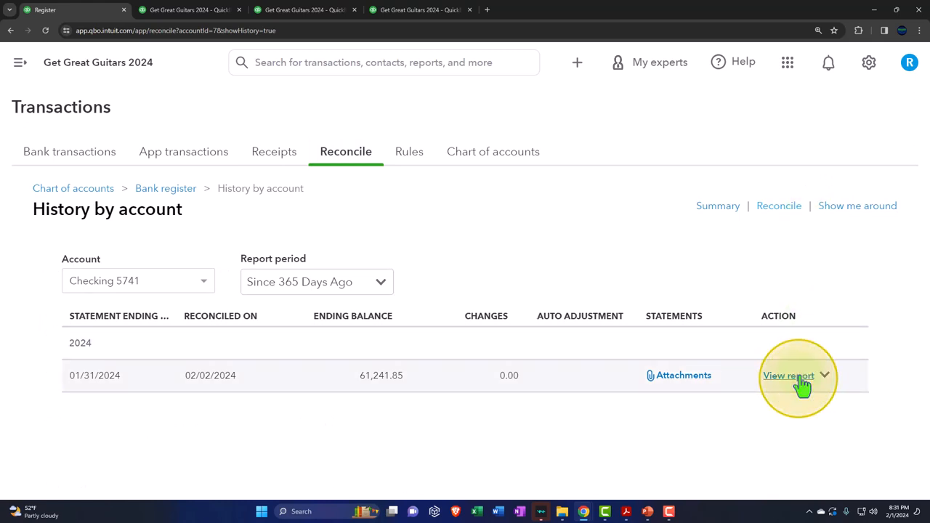
Open the 01/31/2024 attachments and the Bank rec Jan.pdf report for Checking 5741.
click(676, 375)
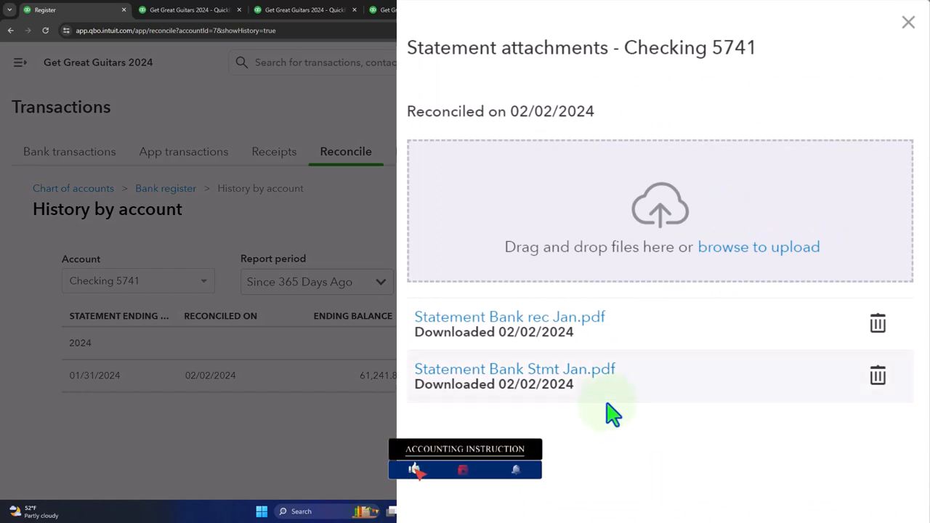
mouse_move(453, 334)
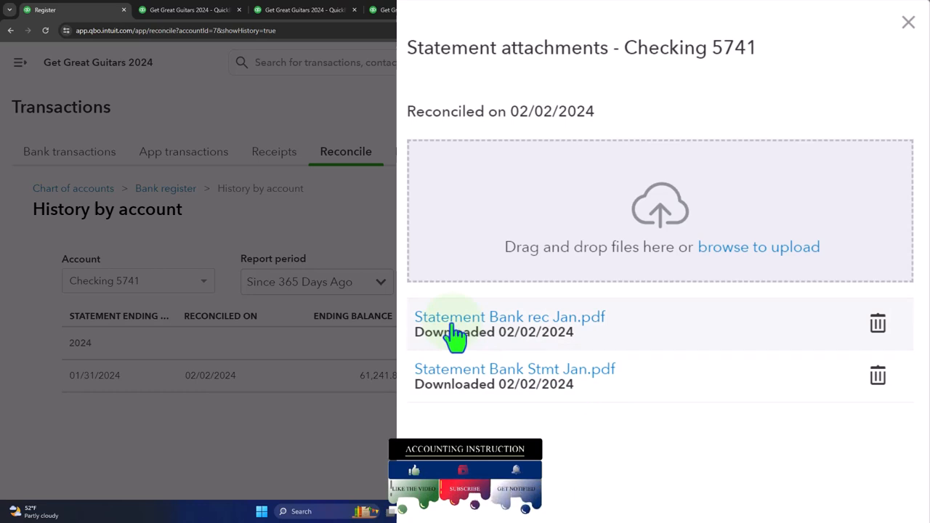
click(508, 317)
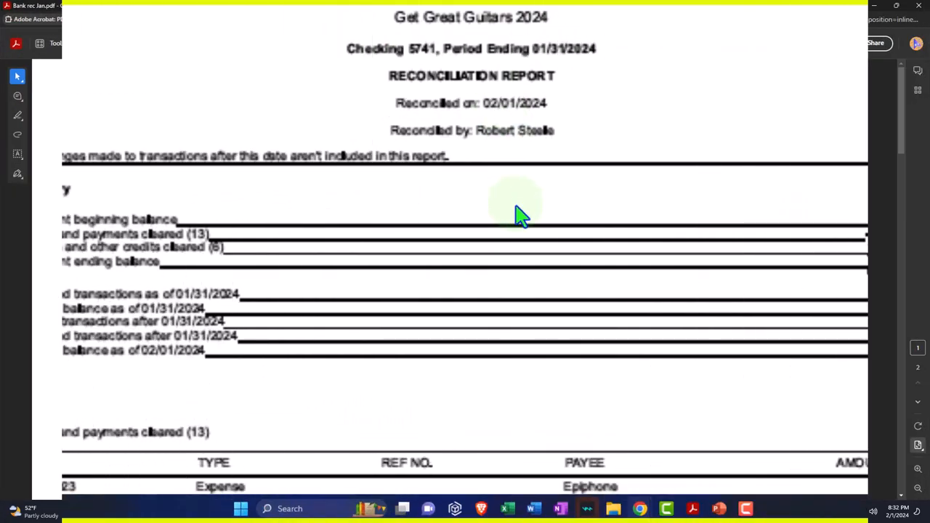
scroll(down, 3)
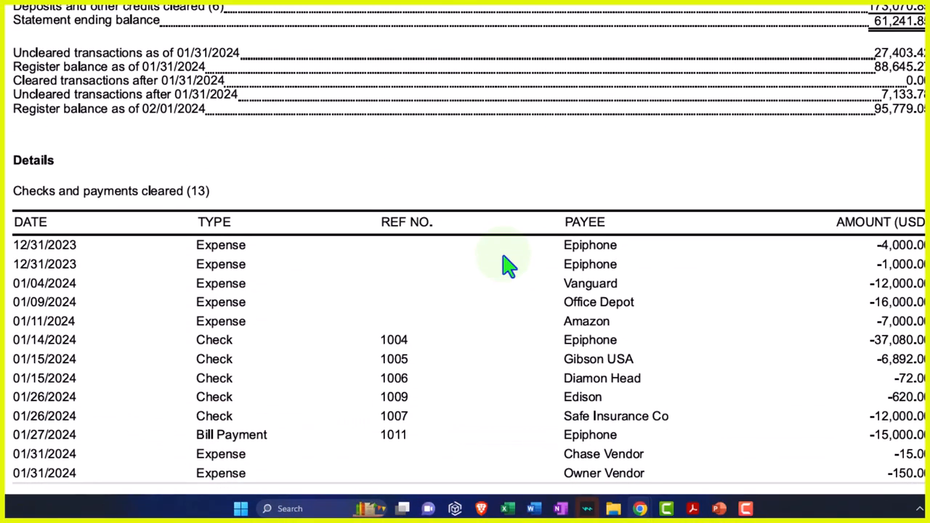
scroll(down, 3)
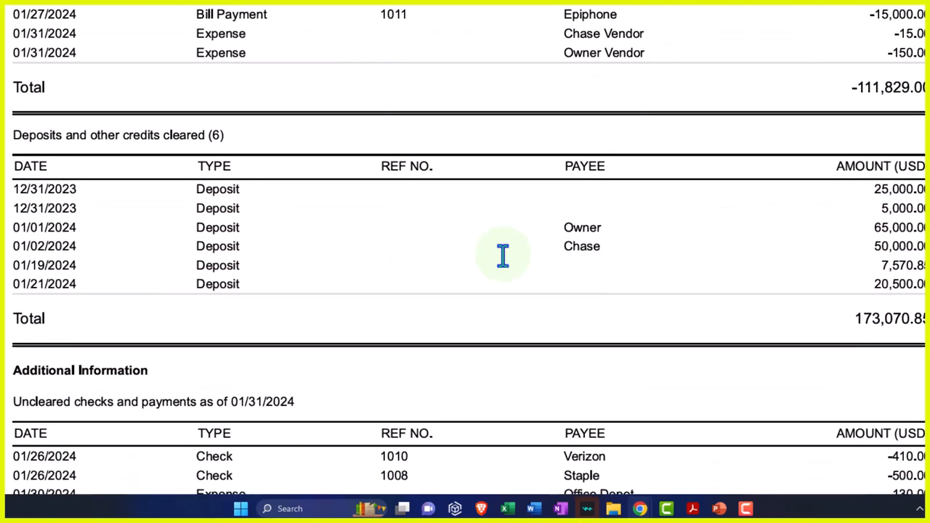
scroll(down, 3)
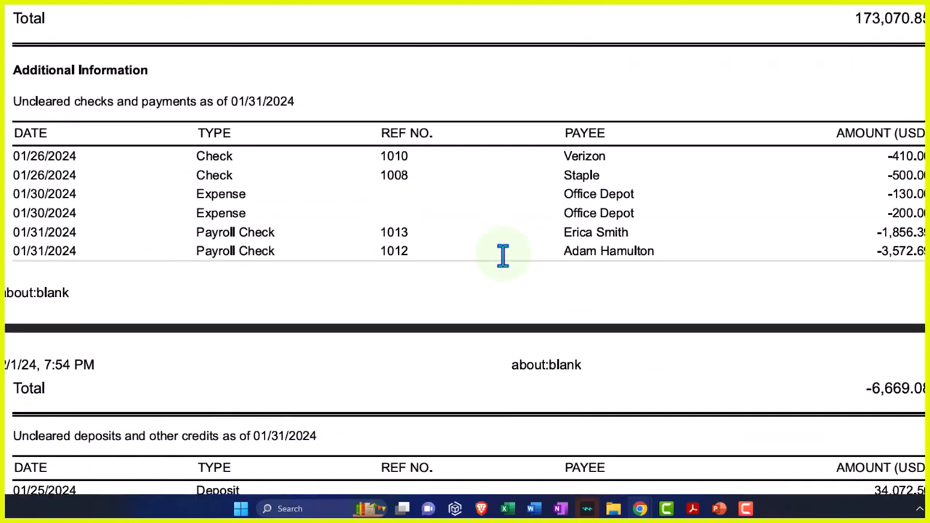
scroll(down, 3)
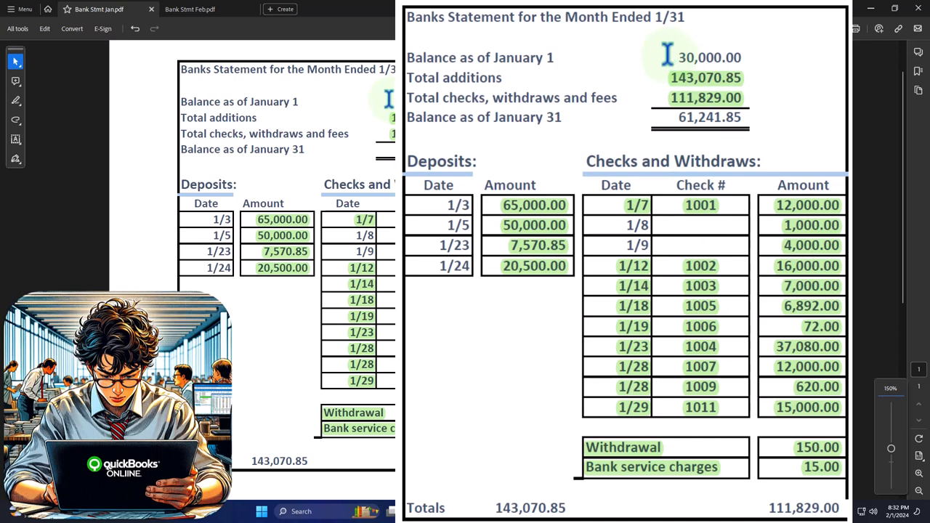
mouse_move(667, 128)
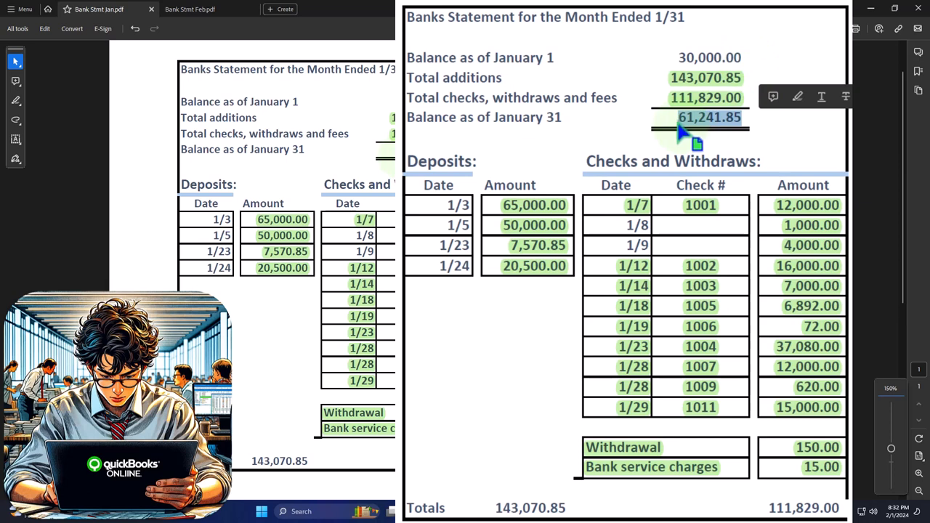
Compare the 61,241.85 January 31 balance across both PDFs, then return to QuickBooks attachments.
click(201, 9)
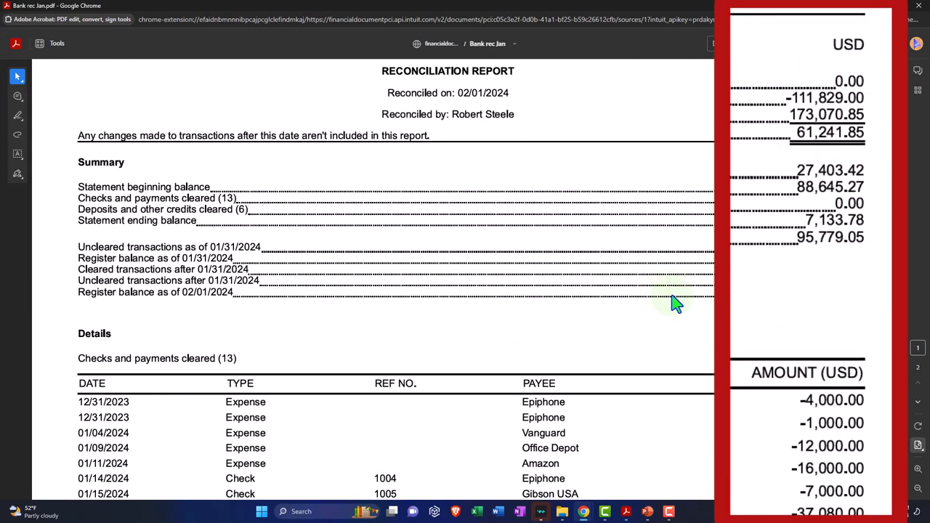
scroll(up, 3)
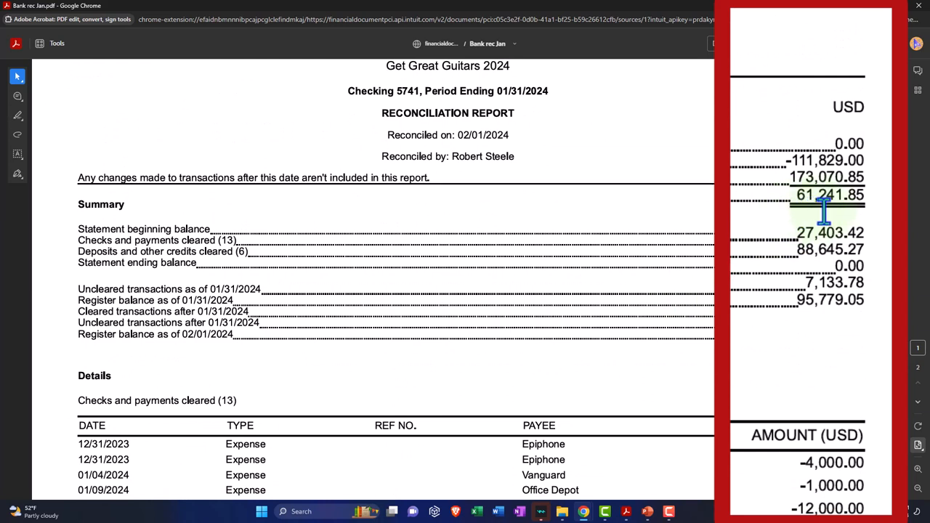
mouse_move(825, 225)
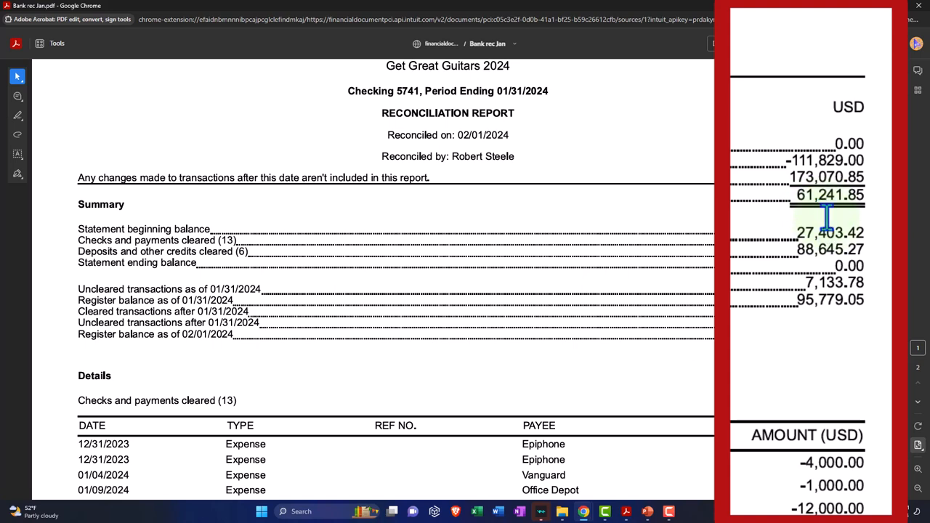
click(875, 6)
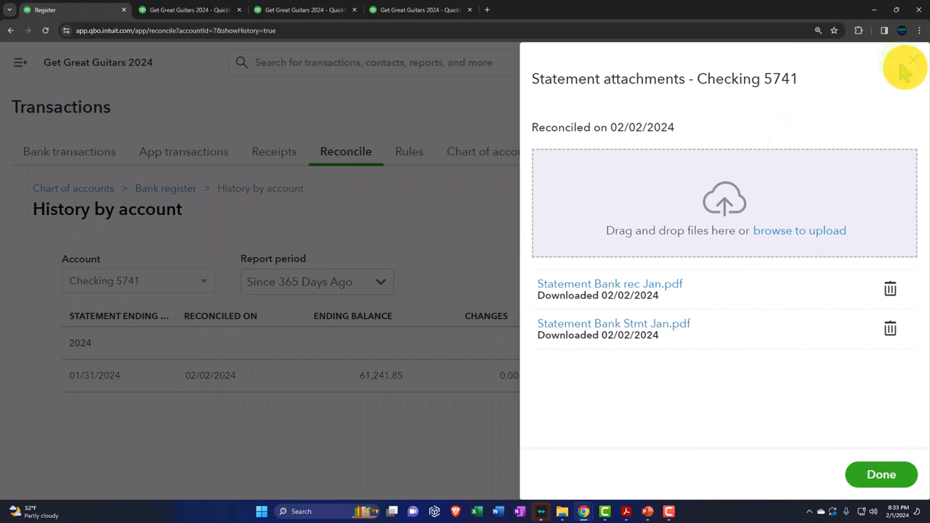
Close the attachments with Done and show the Balance Sheet with Checking 5741's balances.
click(881, 474)
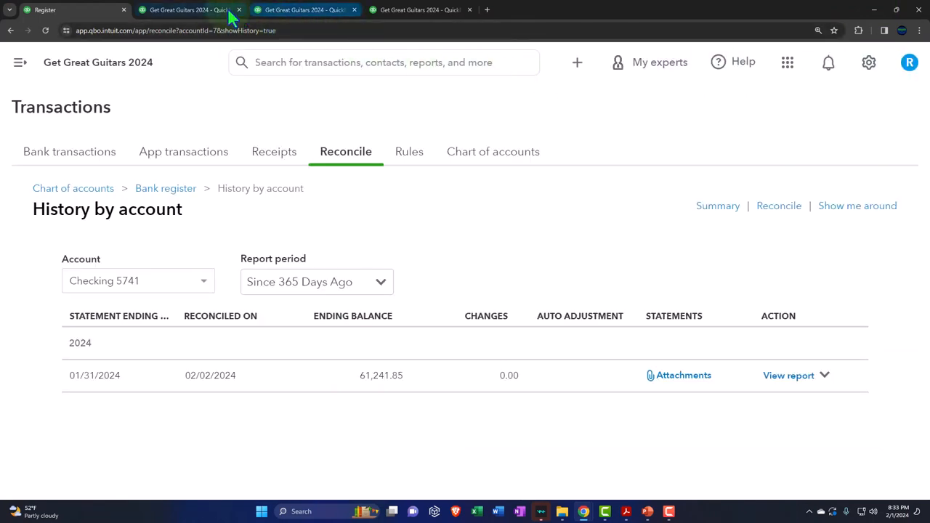
click(185, 9)
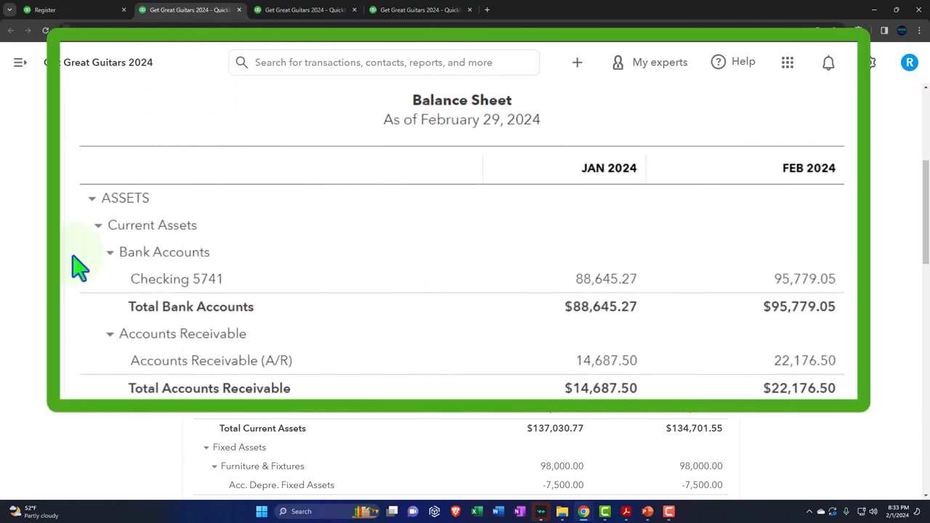
mouse_move(690, 262)
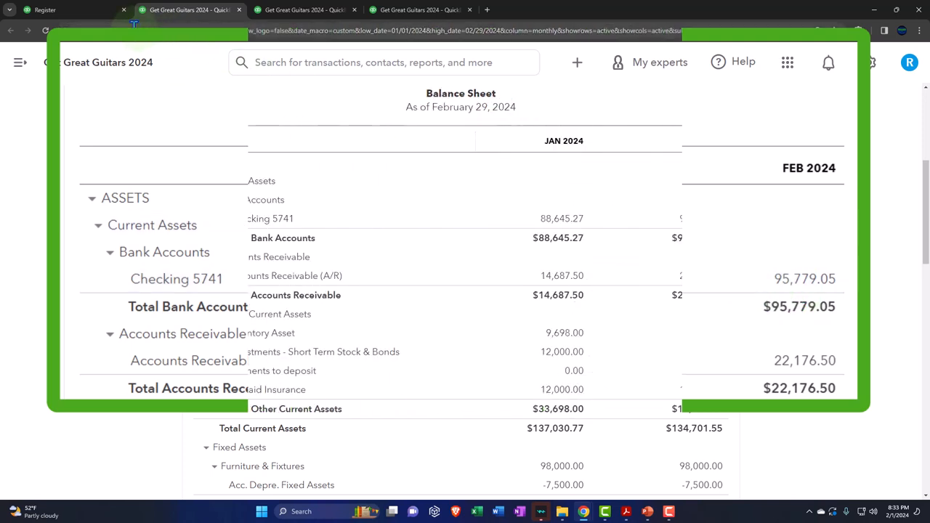
Start a new Checking 5741 reconciliation showing the 61,241.85 beginning balance.
click(44, 9)
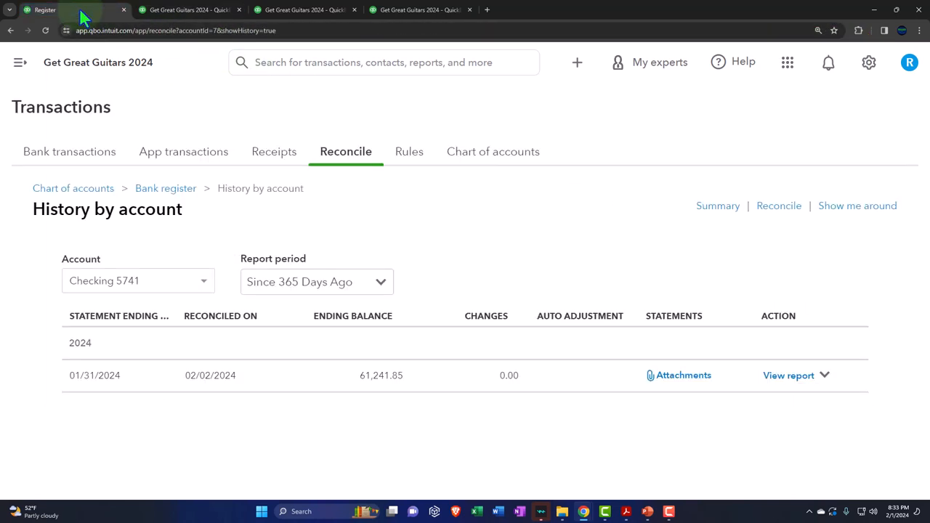
click(346, 151)
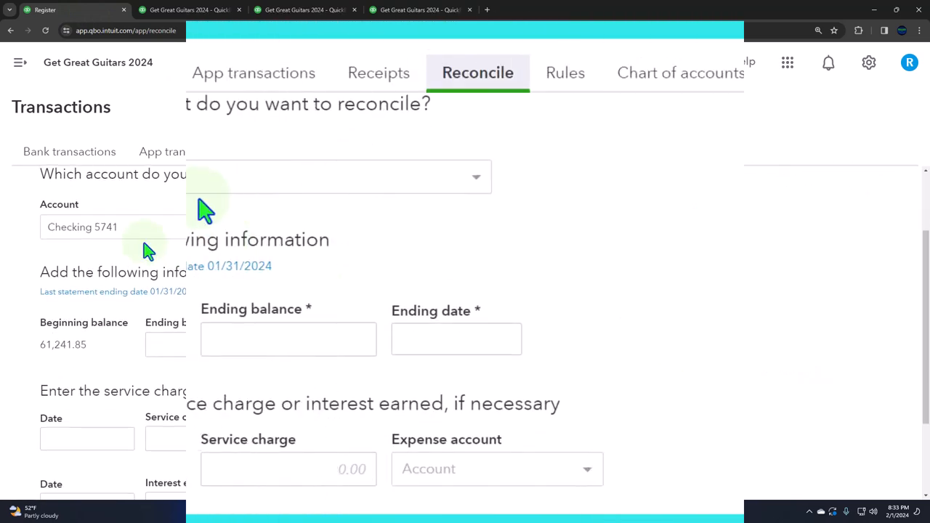
scroll(down, 3)
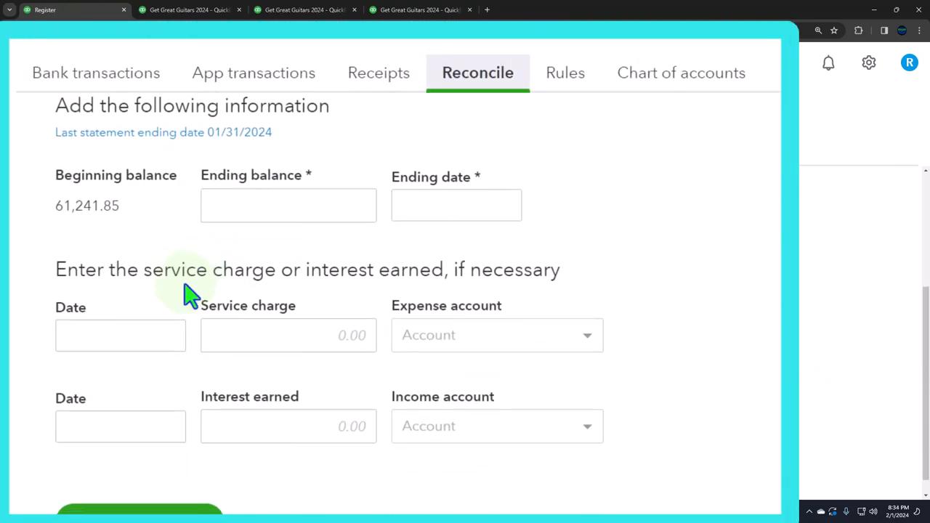
mouse_move(46, 200)
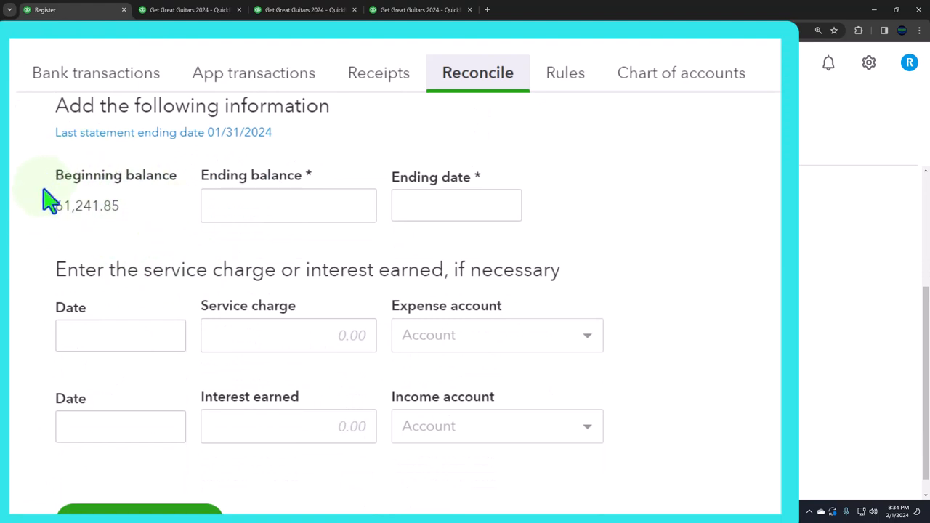
mouse_move(49, 225)
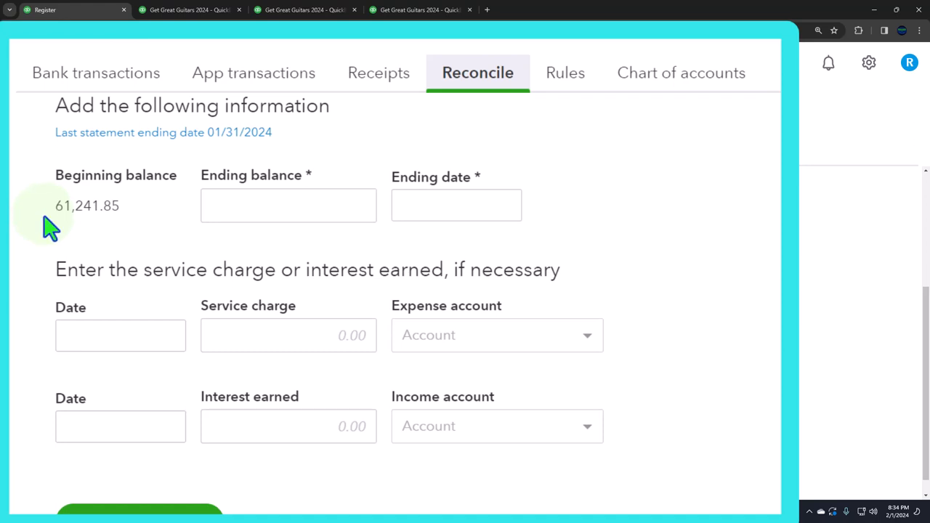
mouse_move(96, 232)
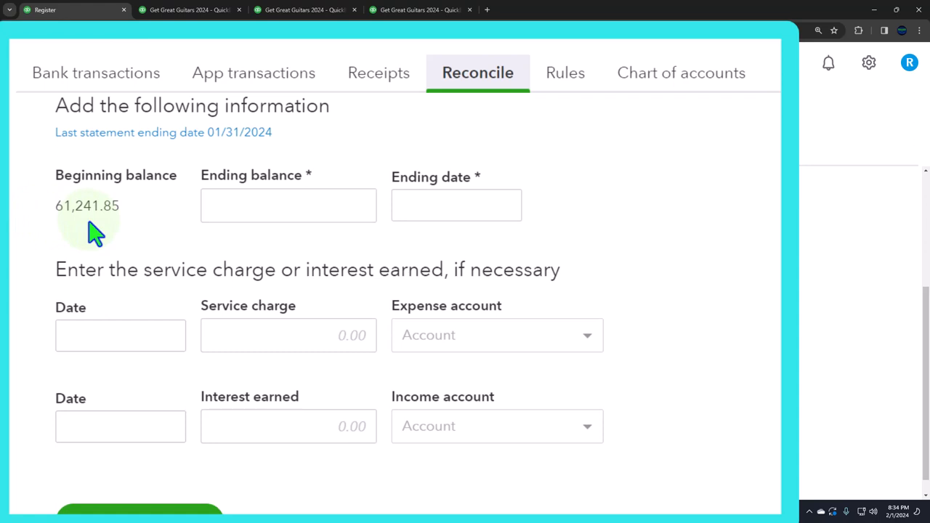
mouse_move(99, 240)
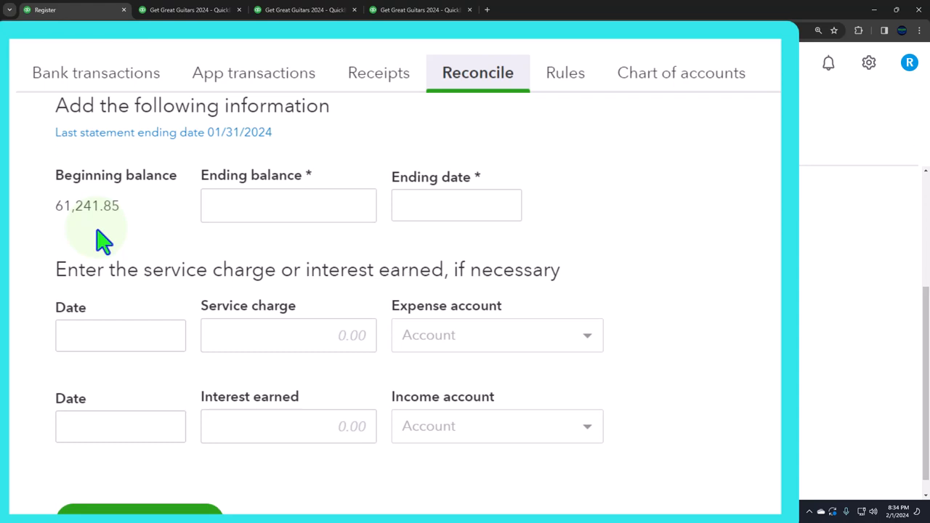
scroll(up, 3)
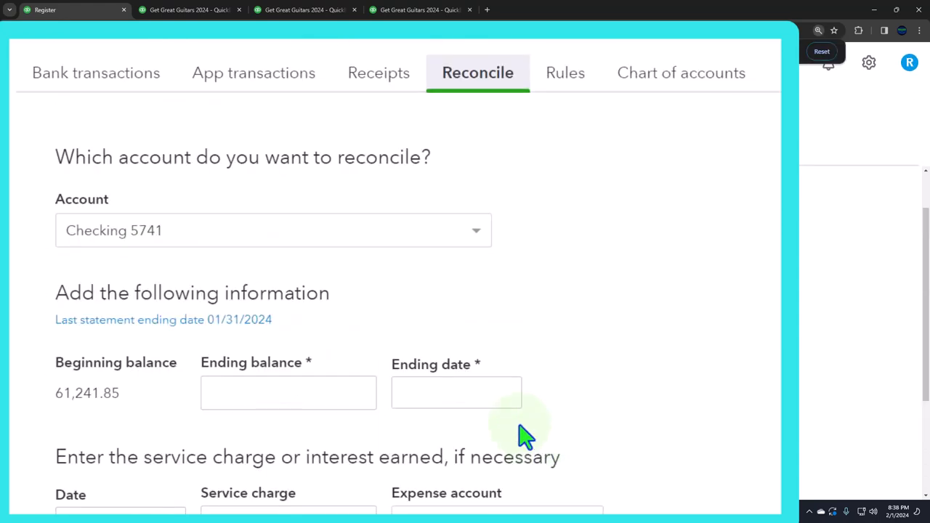
Enter 101,590.05 from the February statement as the ending balance.
scroll(down, 3)
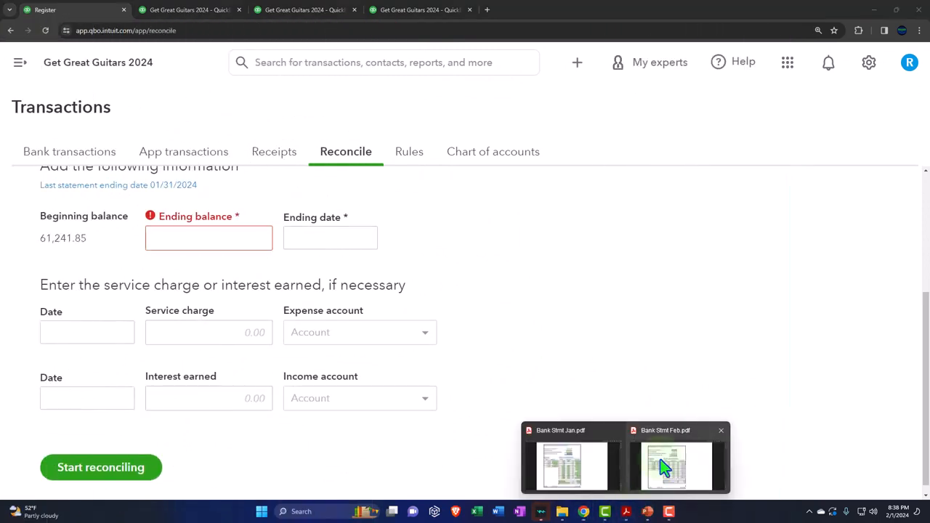
click(675, 465)
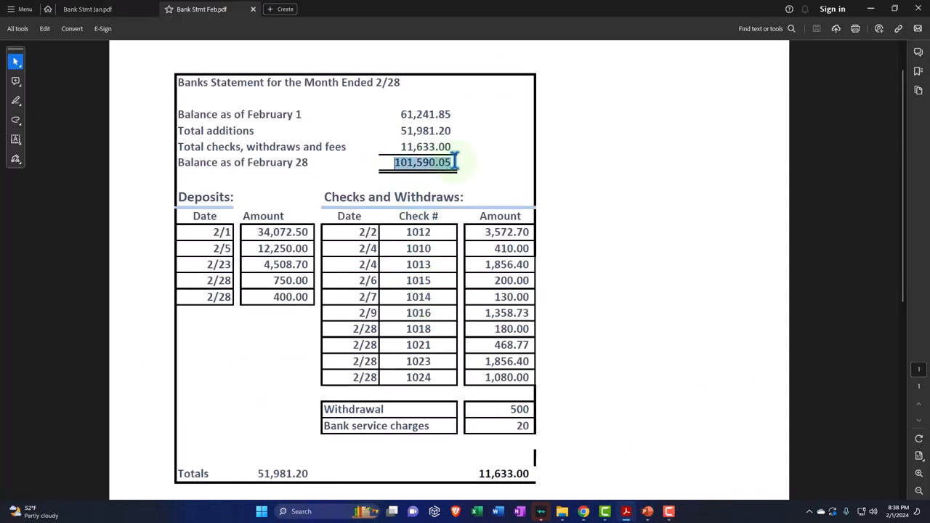
mouse_move(879, 14)
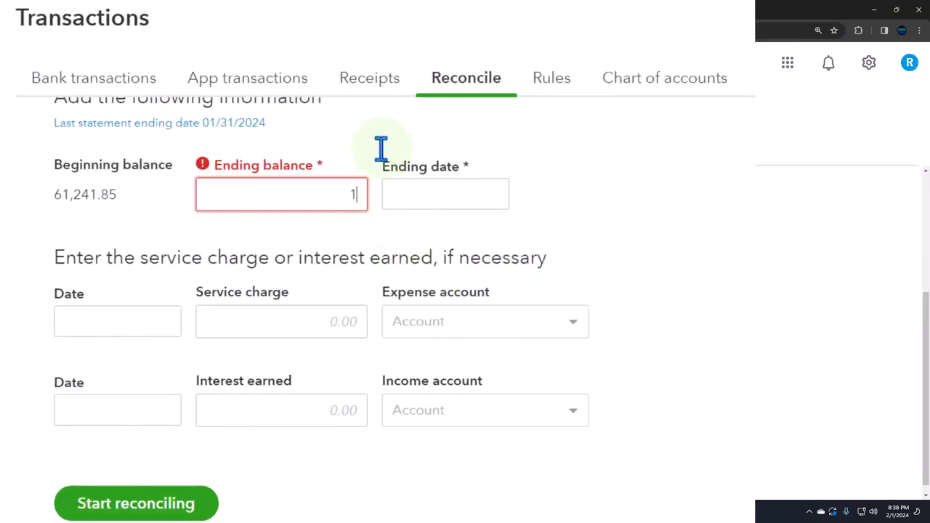
text(01590.05)
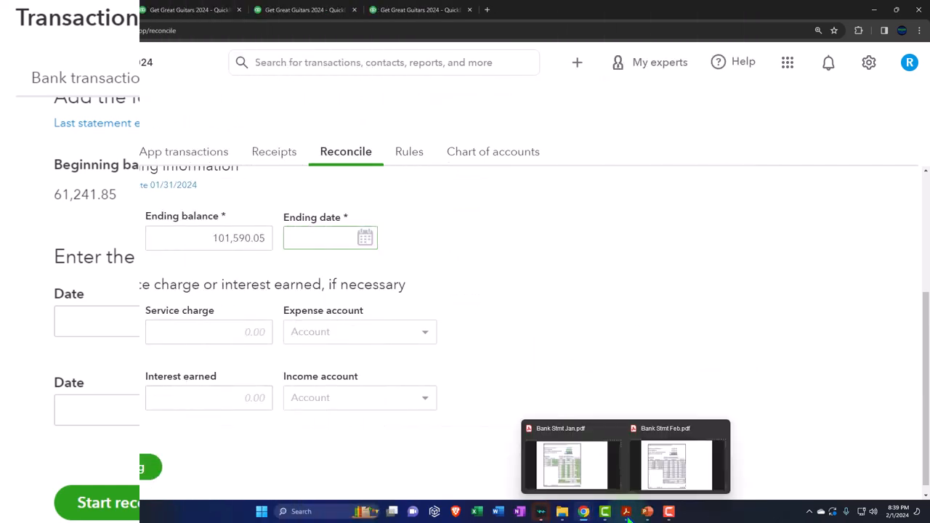
click(675, 464)
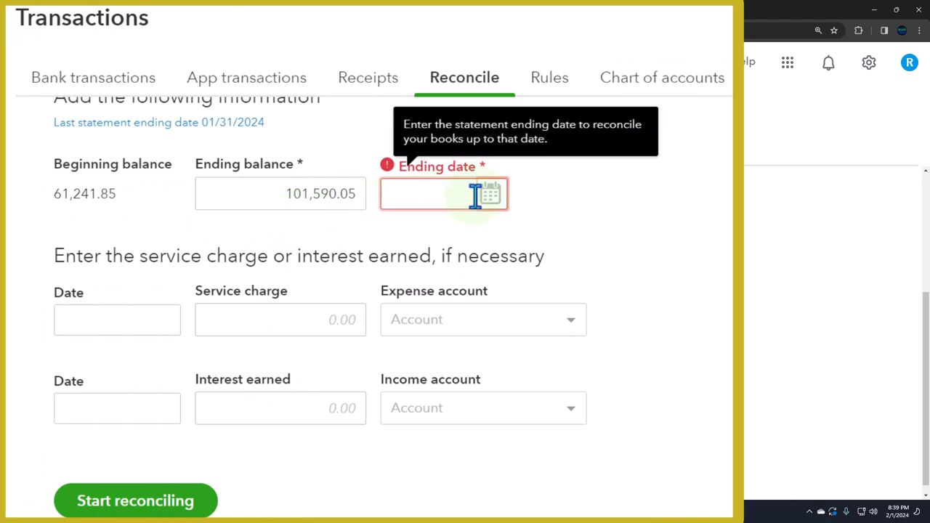
Choose February 29, 2024 as the statement ending date.
click(491, 193)
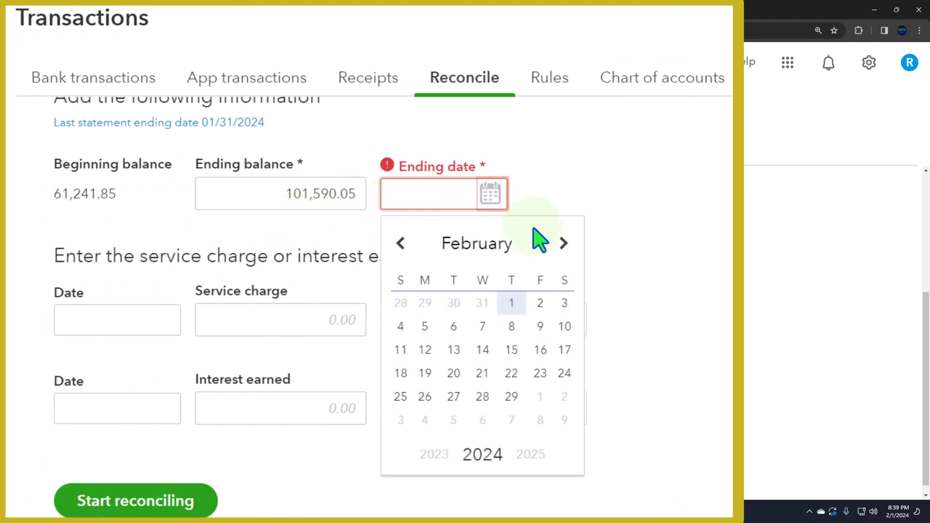
click(511, 395)
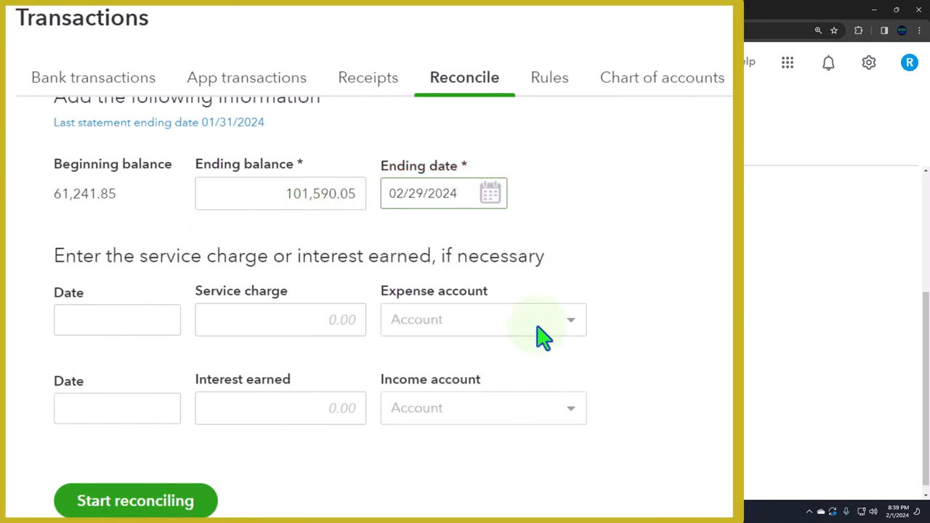
mouse_move(555, 276)
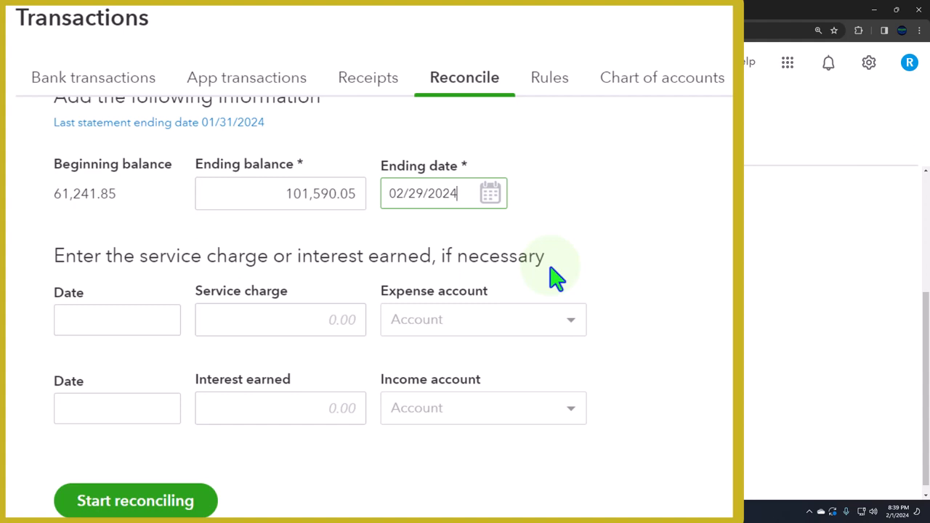
mouse_move(421, 221)
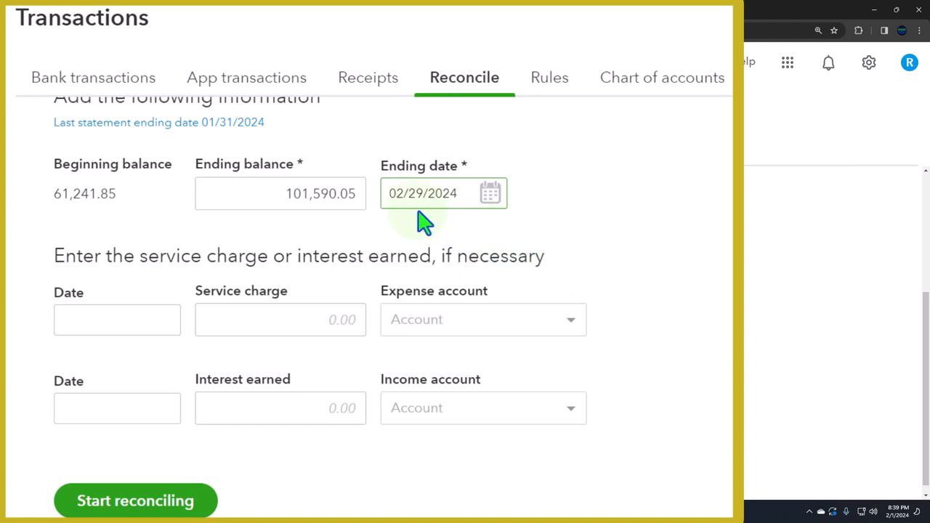
mouse_move(414, 247)
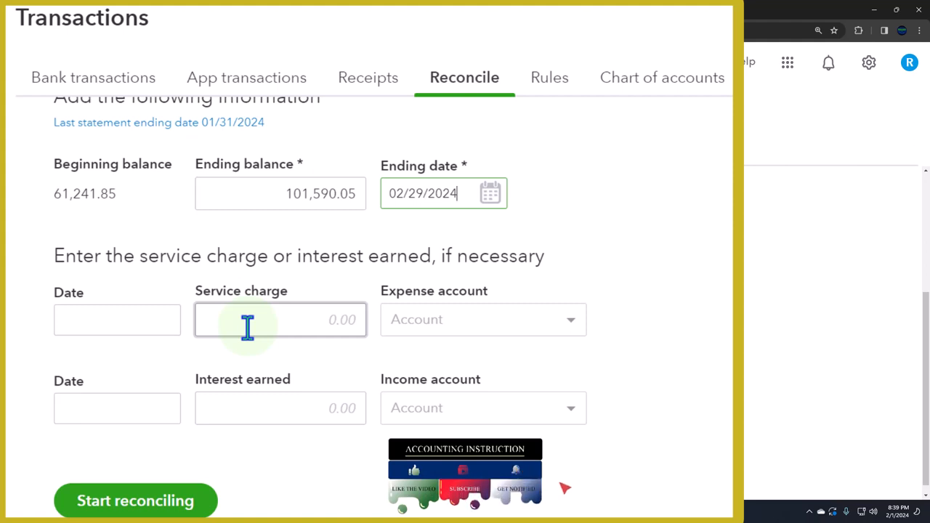
Review the optional Service charge and Interest earned fields, leaving them blank.
click(278, 407)
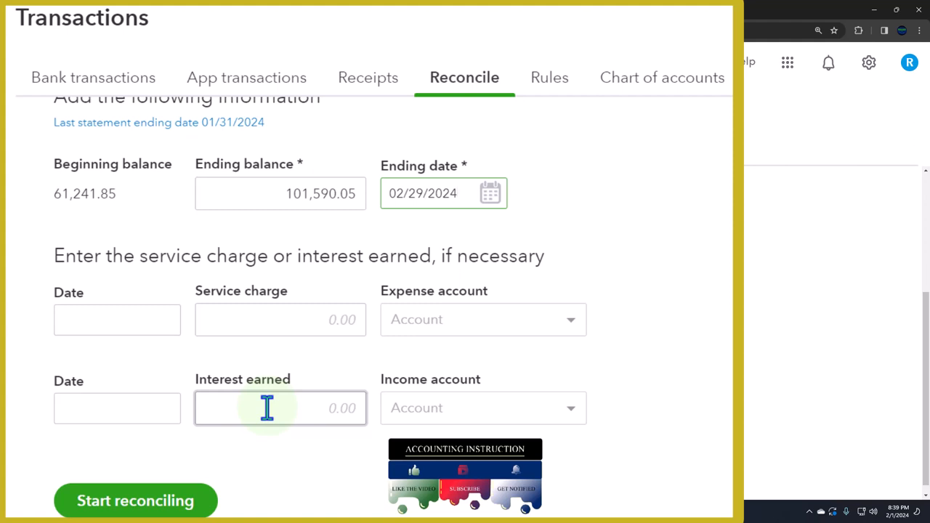
mouse_move(298, 384)
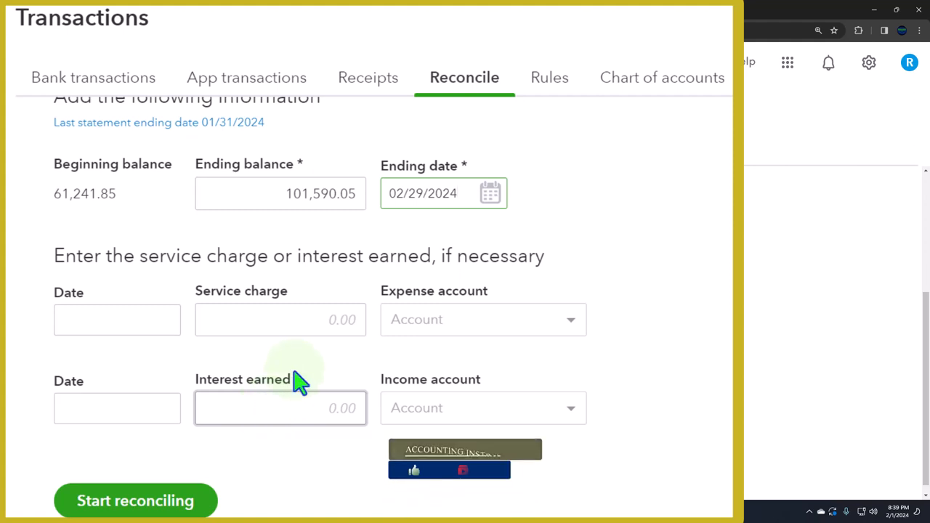
click(279, 319)
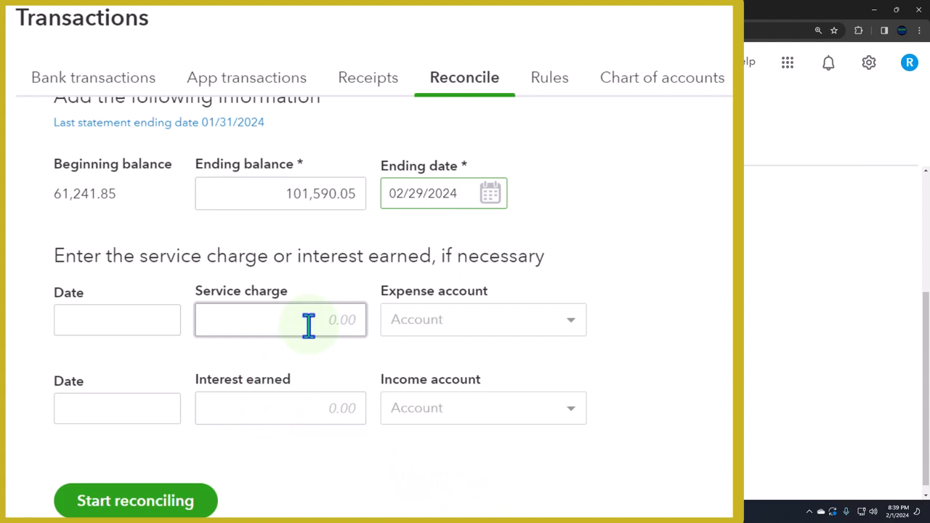
click(443, 193)
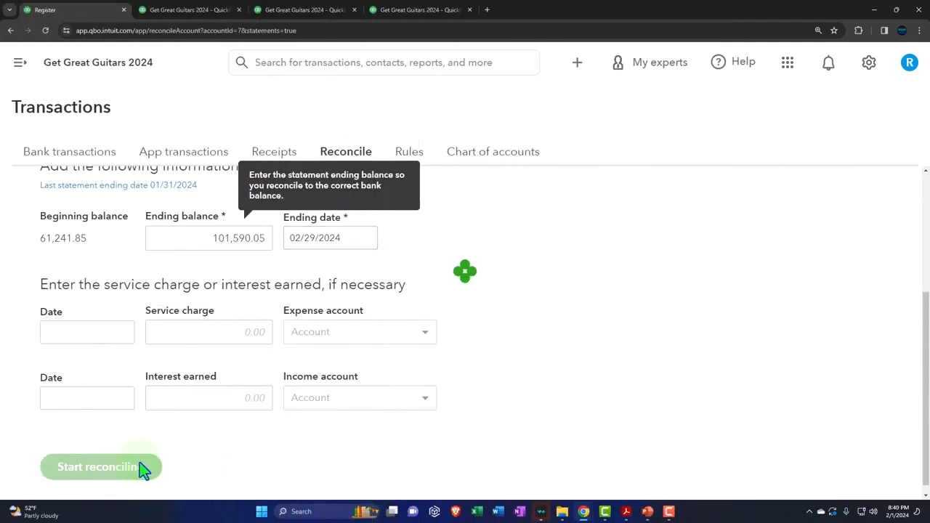
click(100, 466)
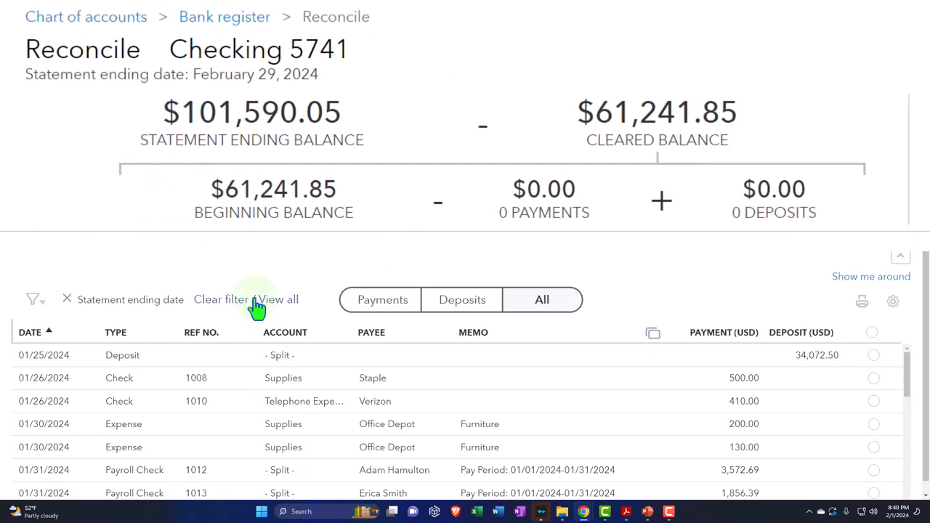
mouse_move(293, 174)
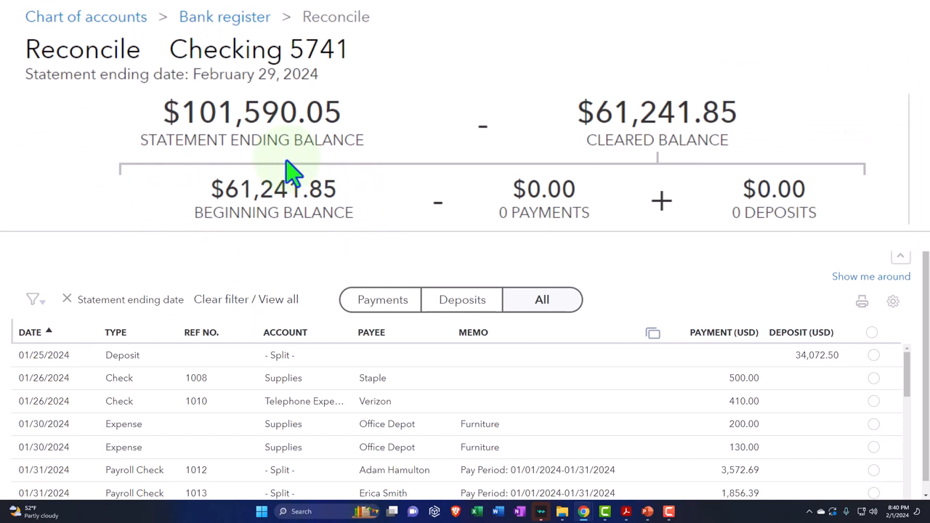
mouse_move(661, 172)
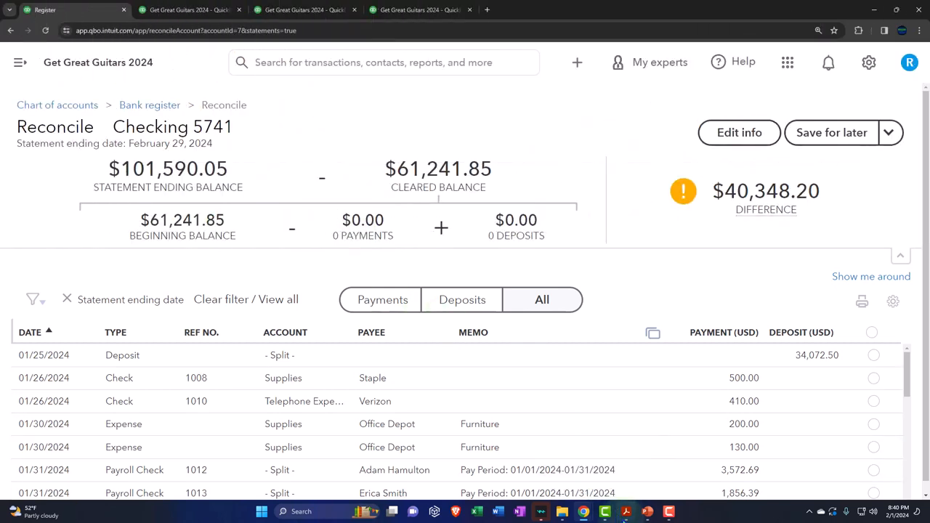
mouse_move(668, 511)
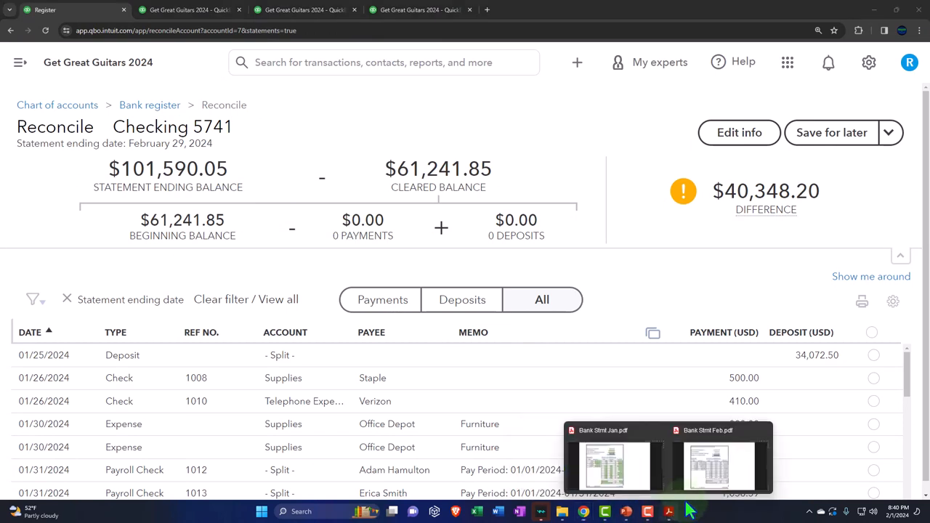
click(715, 465)
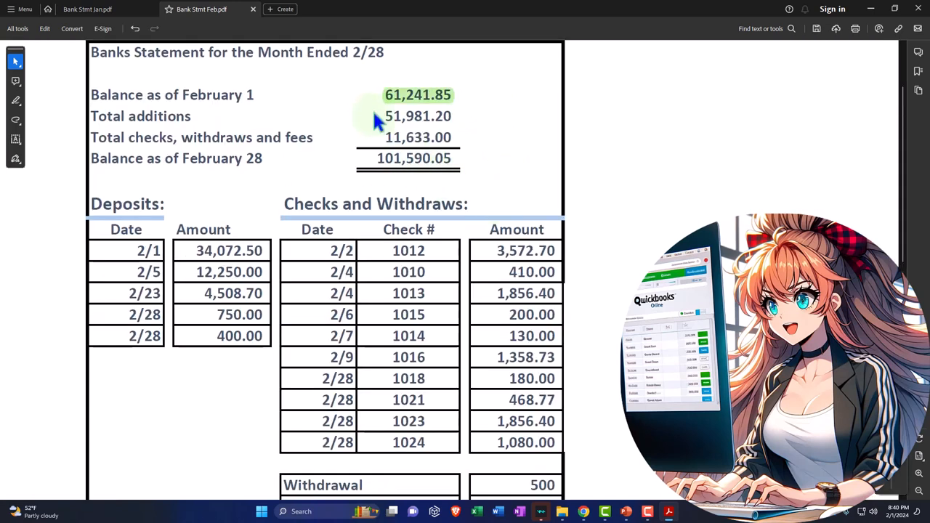
mouse_move(685, 115)
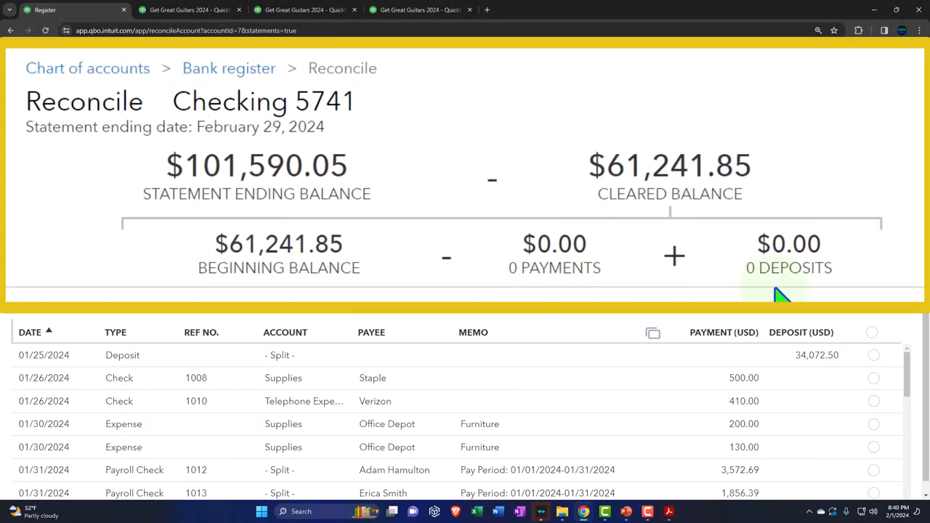
click(873, 354)
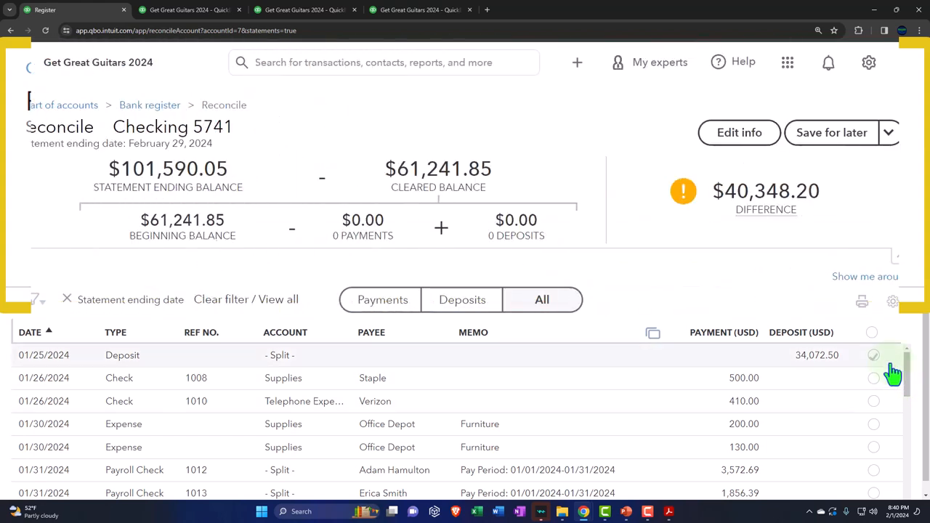
click(871, 355)
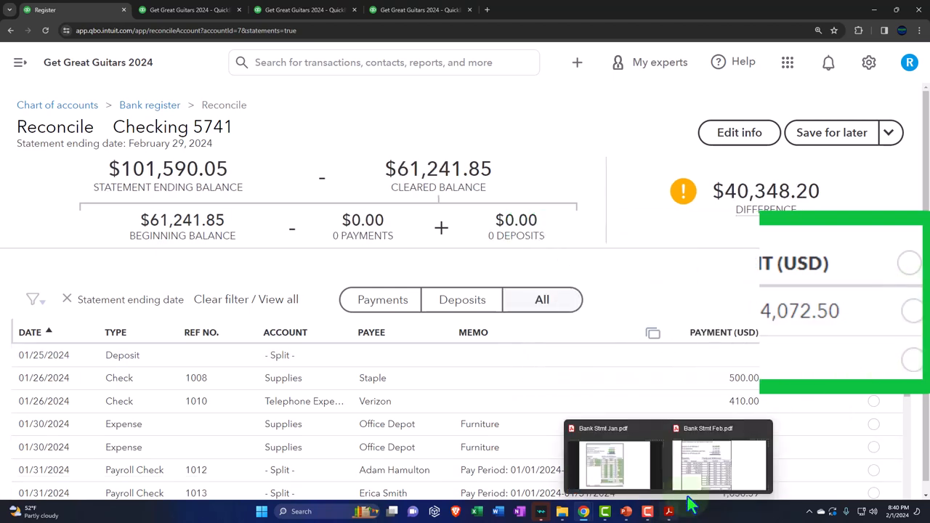
click(719, 465)
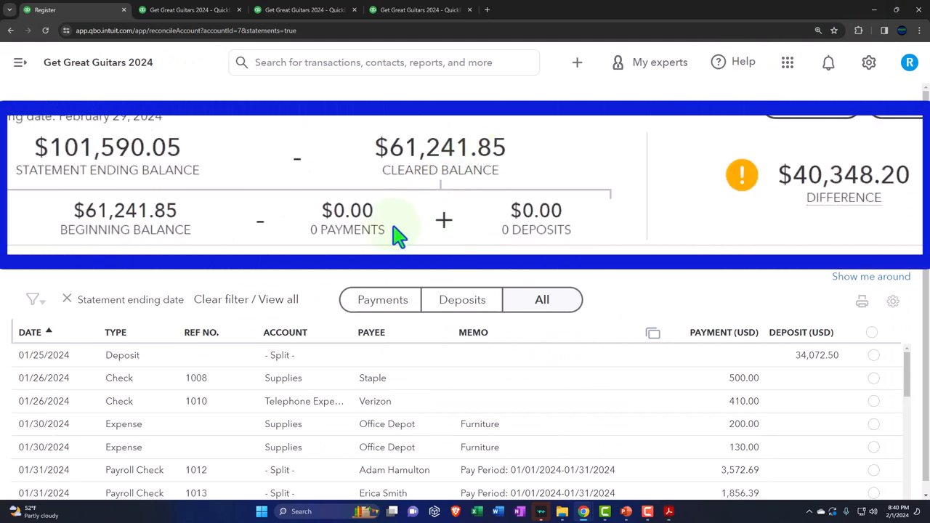
mouse_move(447, 196)
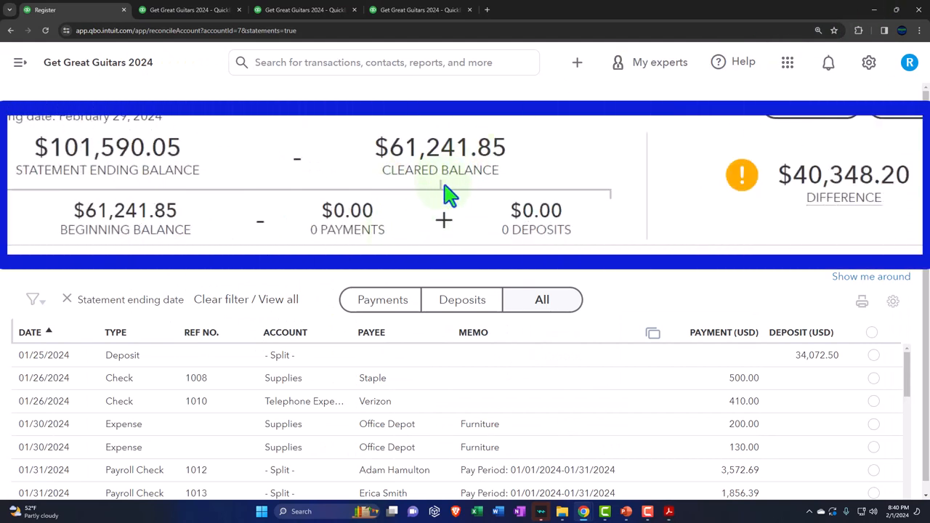
mouse_move(770, 218)
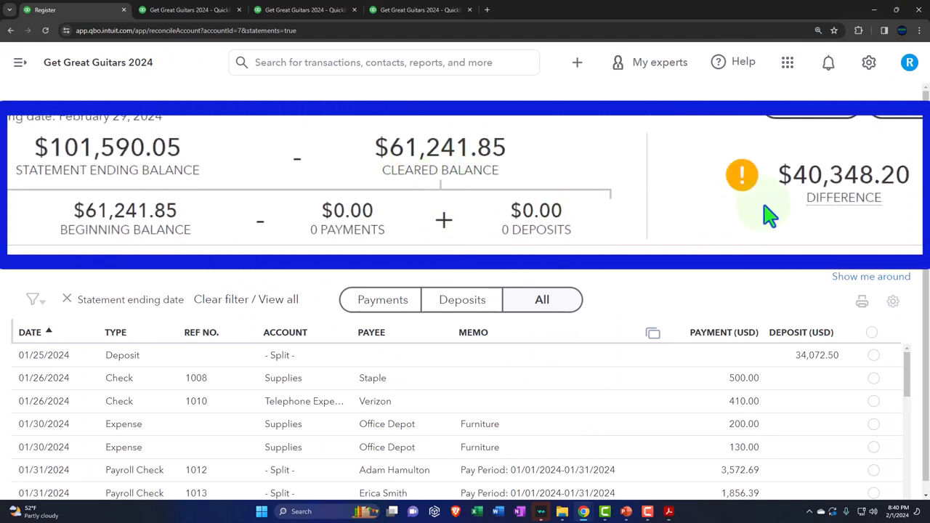
mouse_move(762, 210)
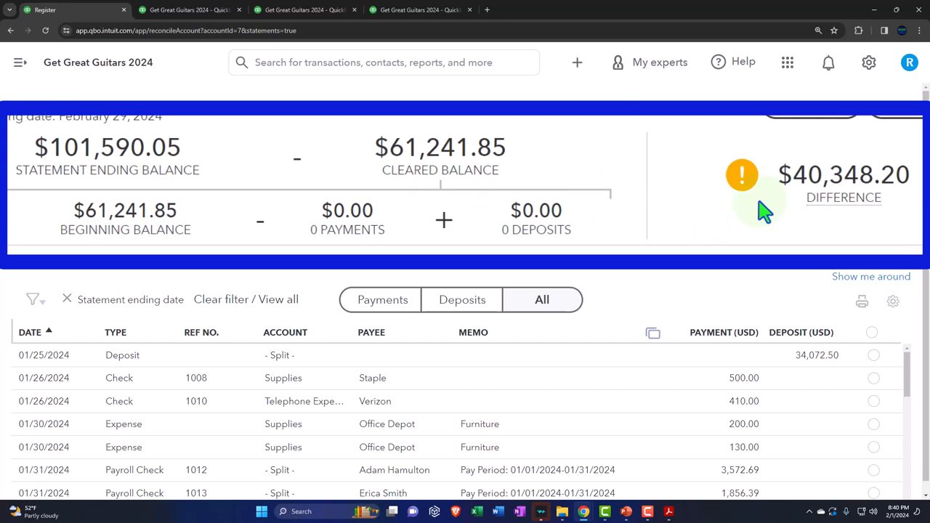
scroll(up, 3)
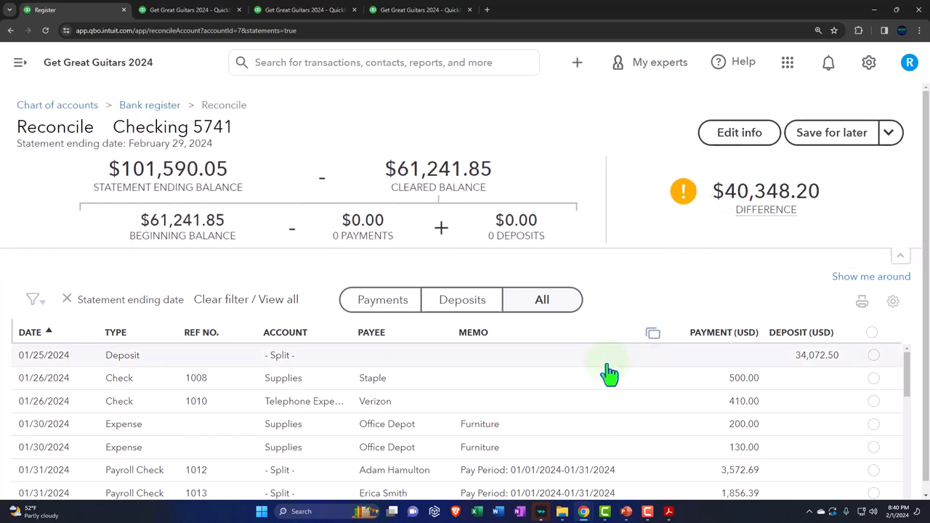
scroll(down, 3)
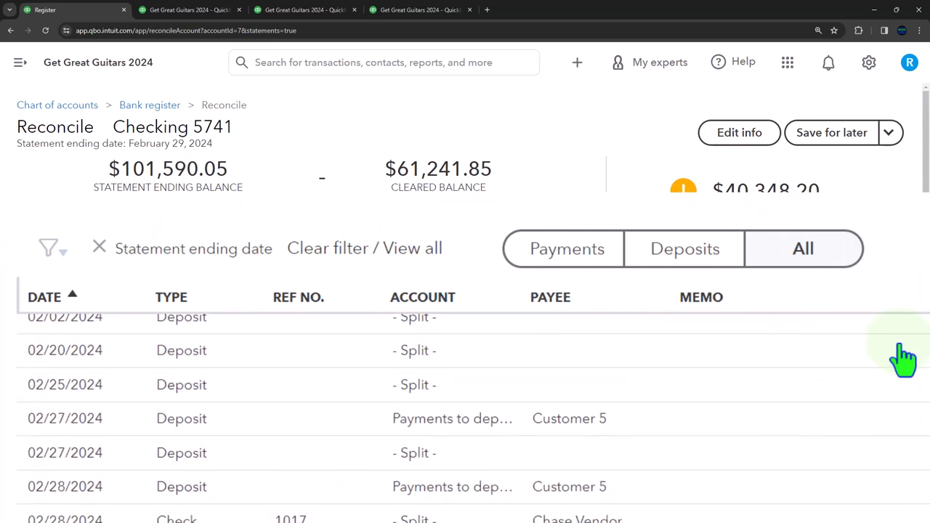
scroll(down, 3)
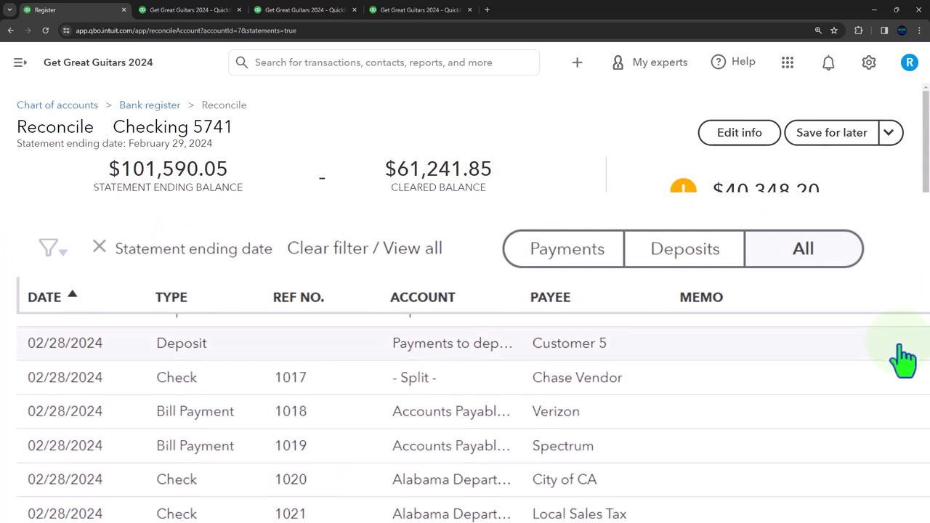
scroll(up, 3)
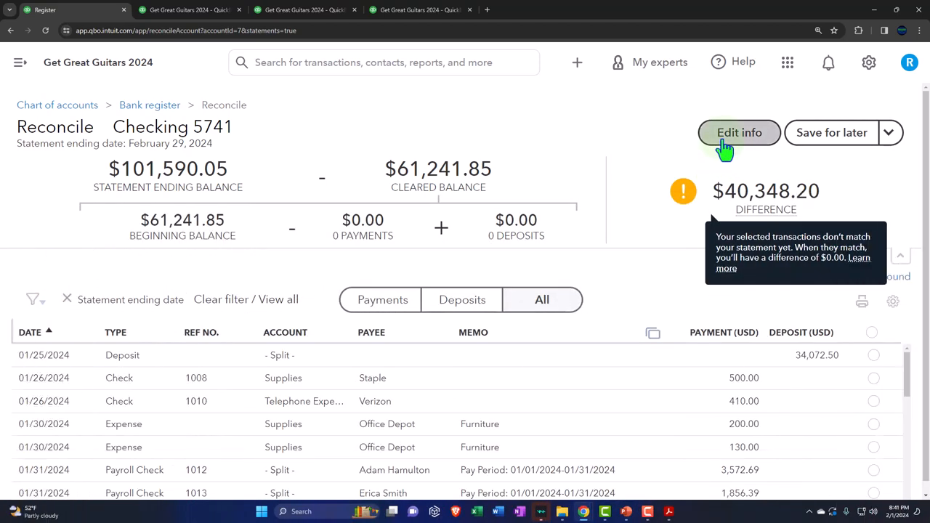
click(738, 132)
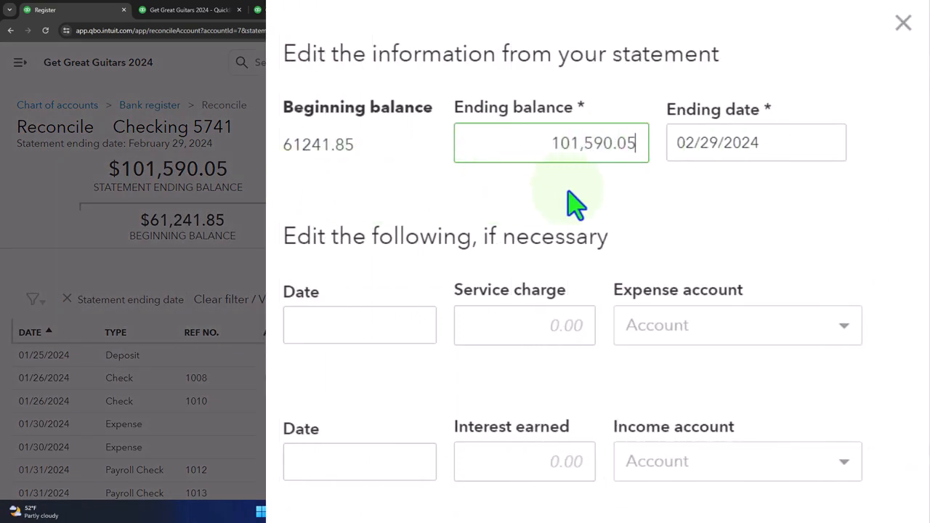
mouse_move(352, 200)
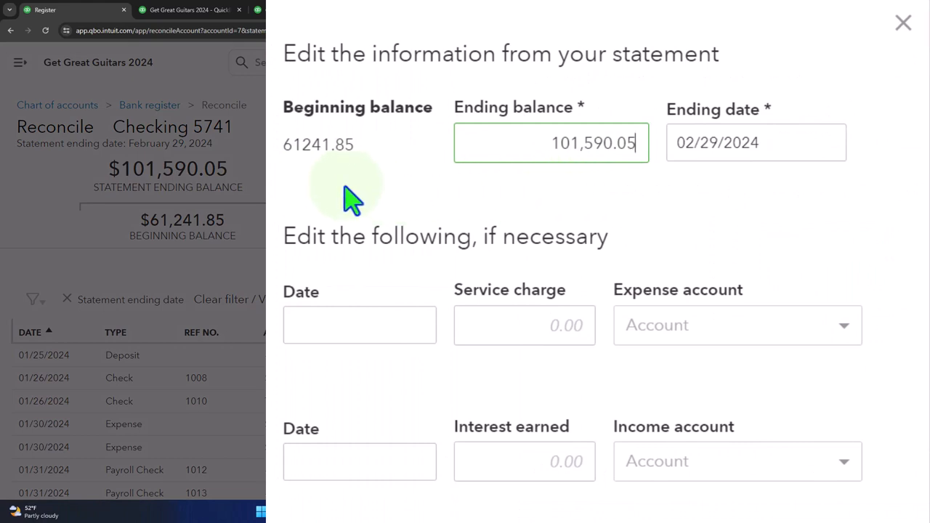
mouse_move(904, 23)
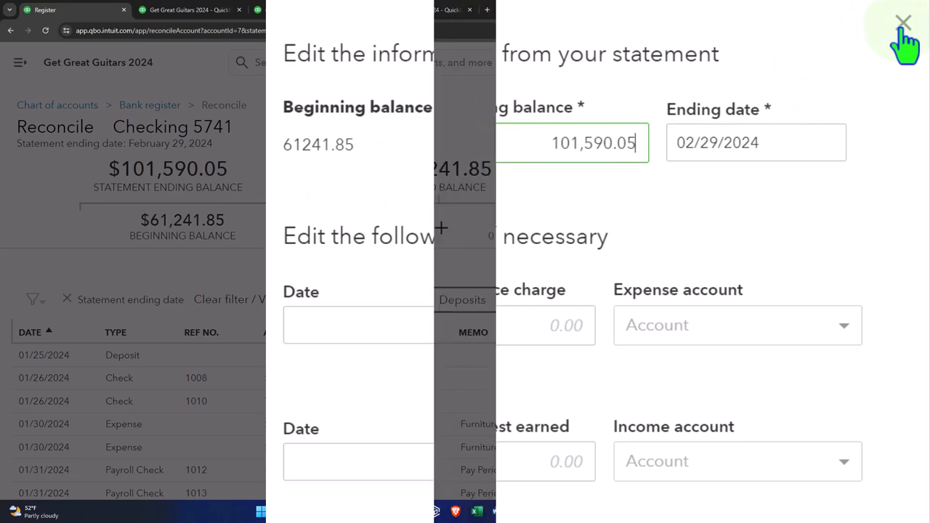
click(904, 21)
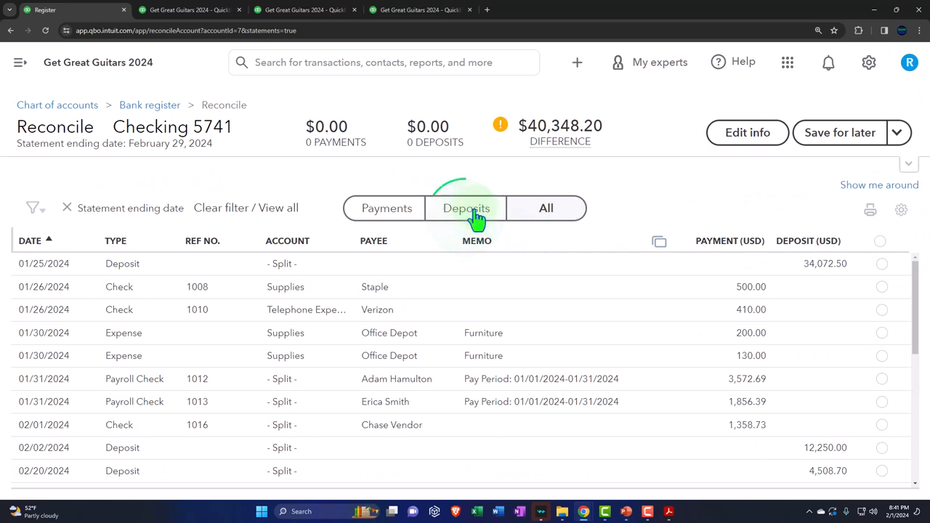
Filter the reconciliation to deposits only and bring up Bank Stmt Feb.pdf for comparison.
click(466, 208)
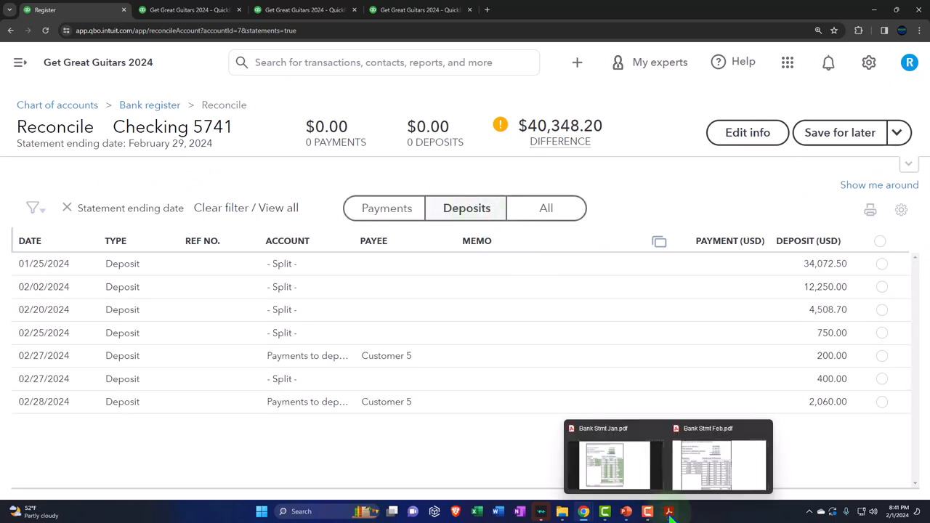
mouse_move(719, 465)
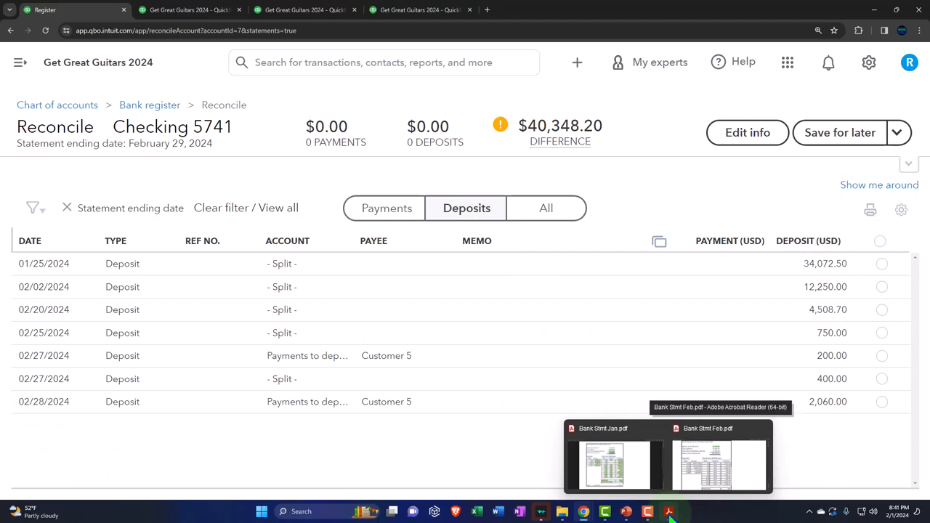
click(708, 465)
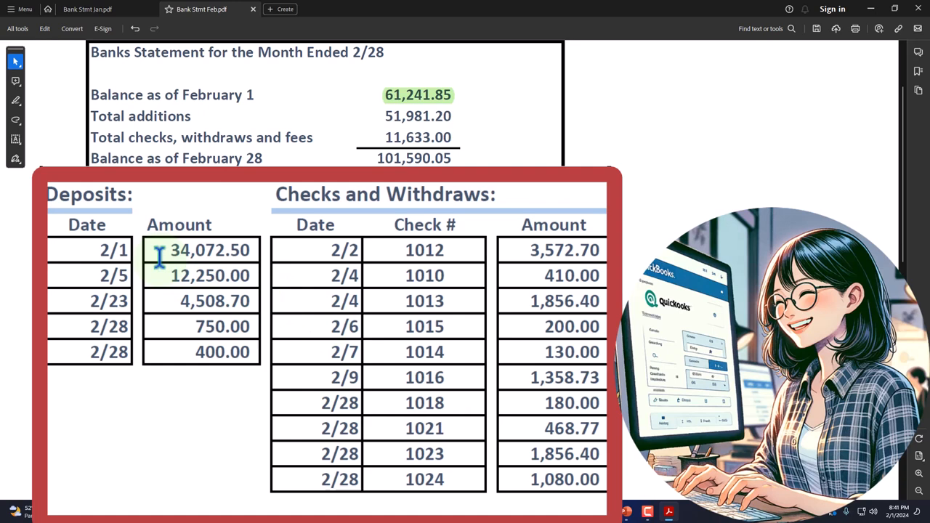
Highlight the 34,072.50 deposit on the February statement as compared.
double_click(209, 249)
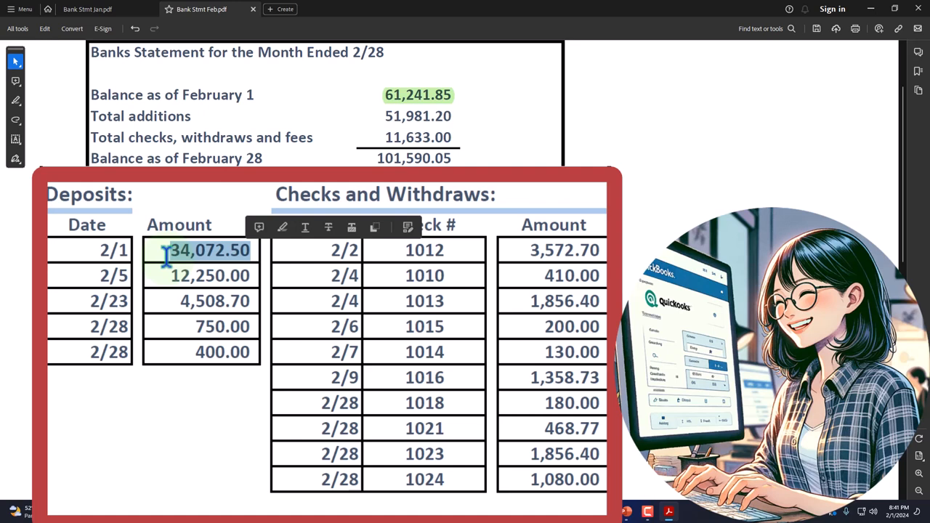
click(113, 249)
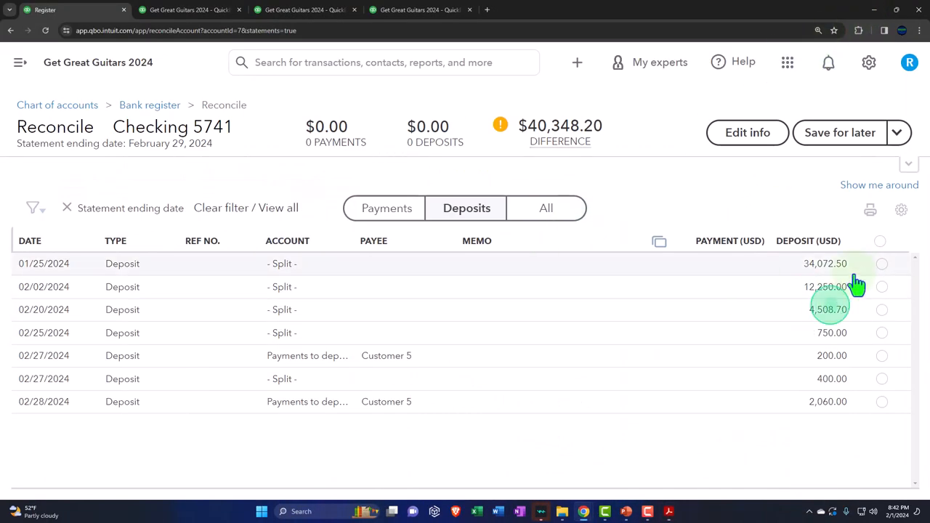
Mark a deposit in the list, then move to the bank statement PDFs to compare amounts.
click(881, 263)
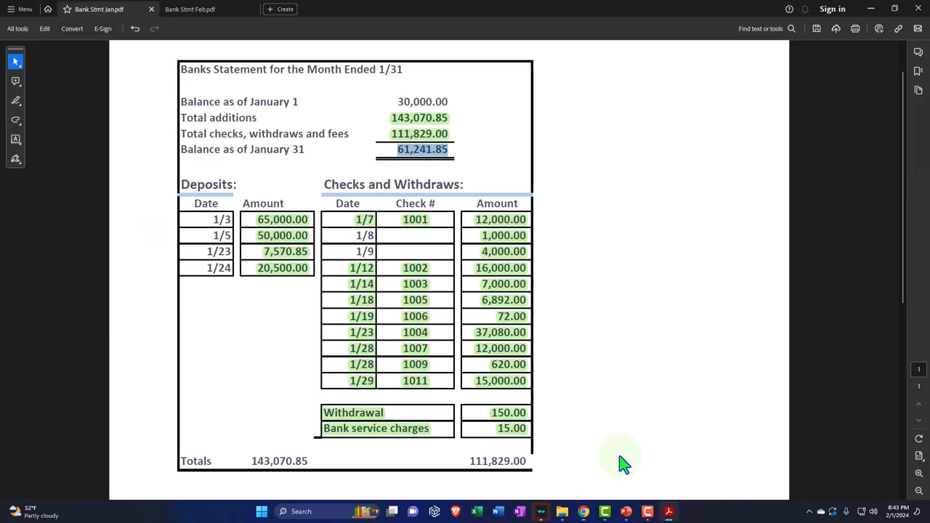
Check the highlighted 34,072.50 and 12,250.00 deposits on the February statement, then return to the reconciliation.
click(202, 8)
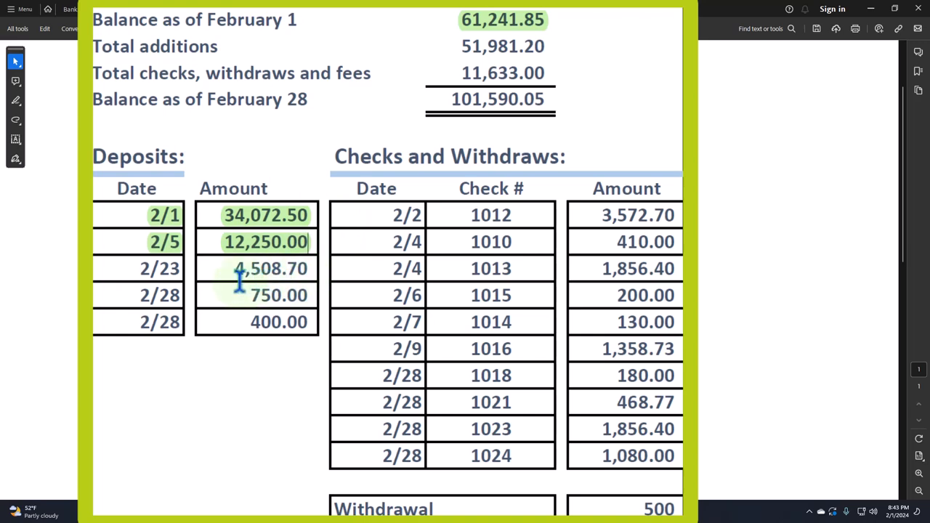
click(871, 9)
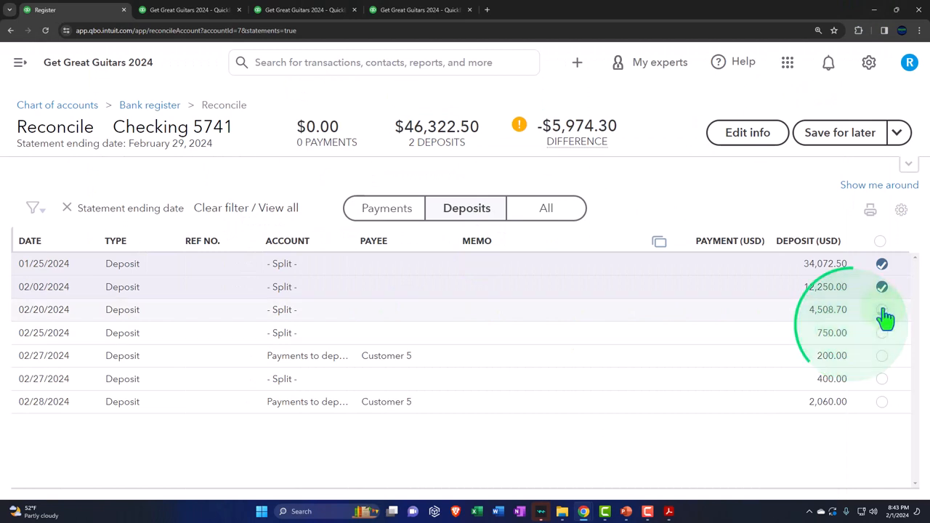
Tick the 4,508.70, 750.00 and 400.00 deposits as cleared, bringing cleared deposits to 51,981.20.
click(880, 309)
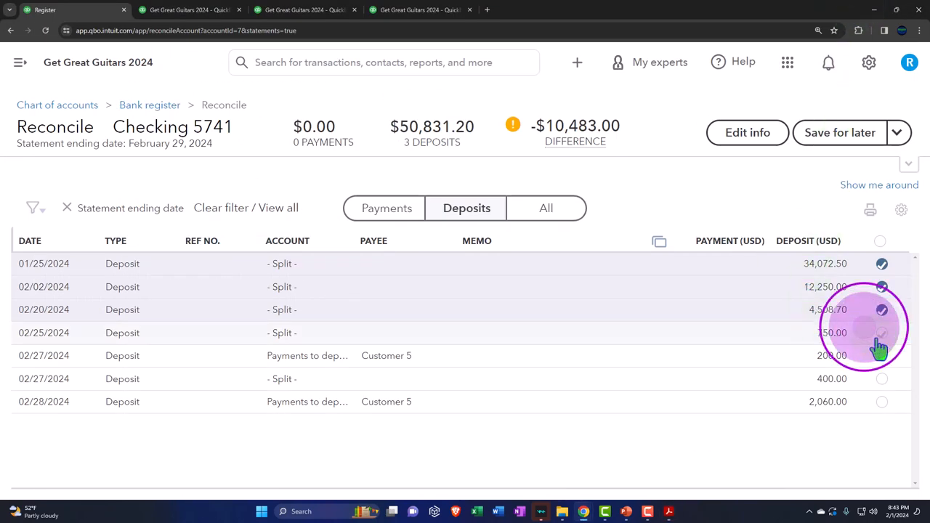
click(880, 333)
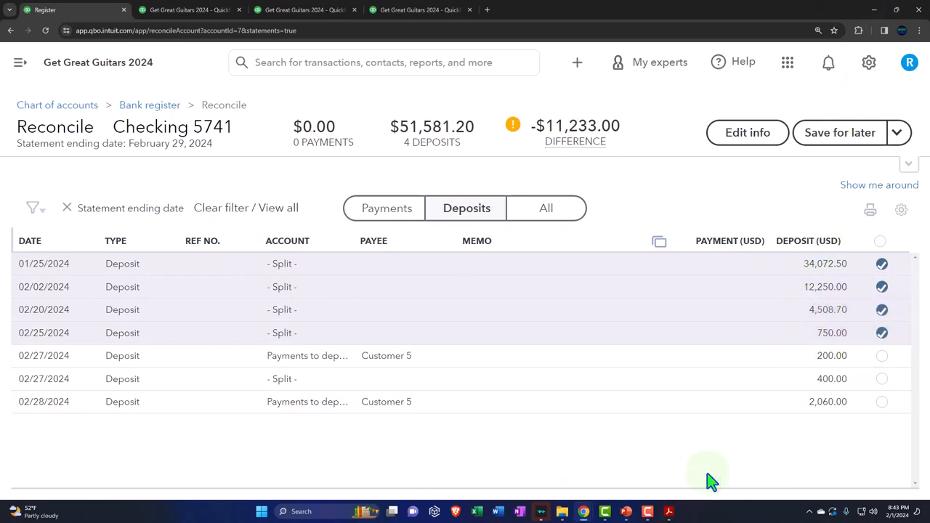
click(201, 9)
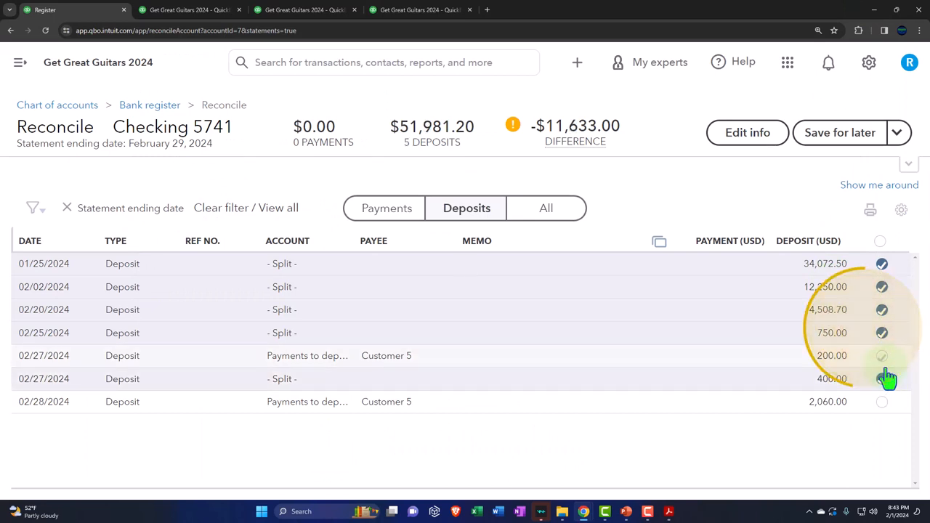
click(880, 378)
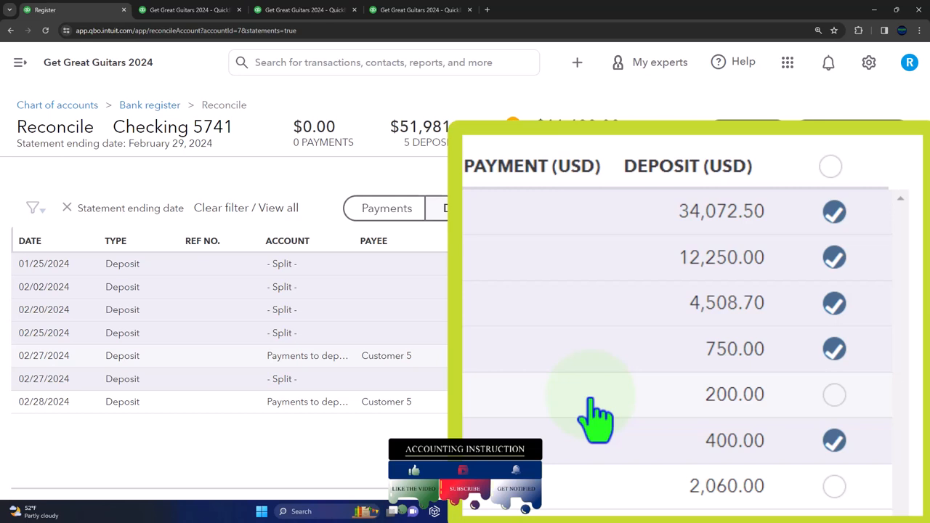
Review the five ticked deposits and save the Checking 5741 reconciliation for later.
click(466, 208)
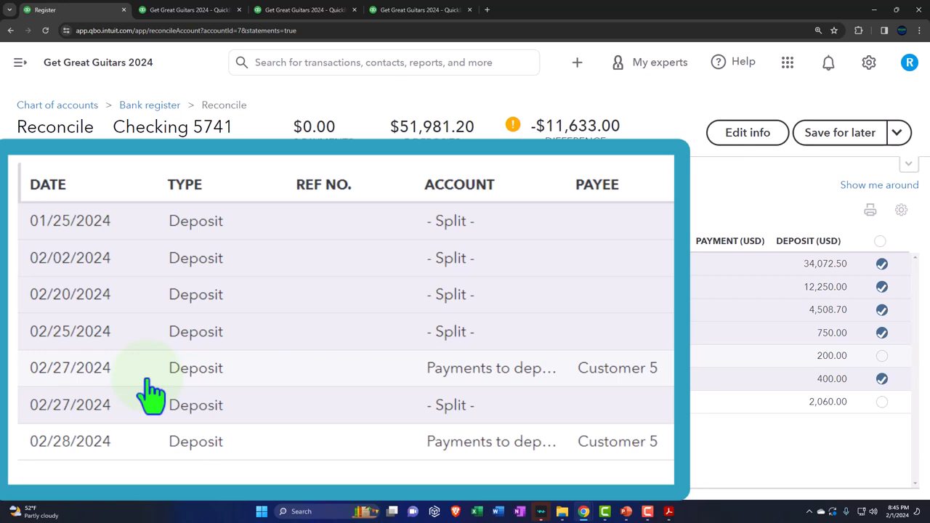
mouse_move(712, 372)
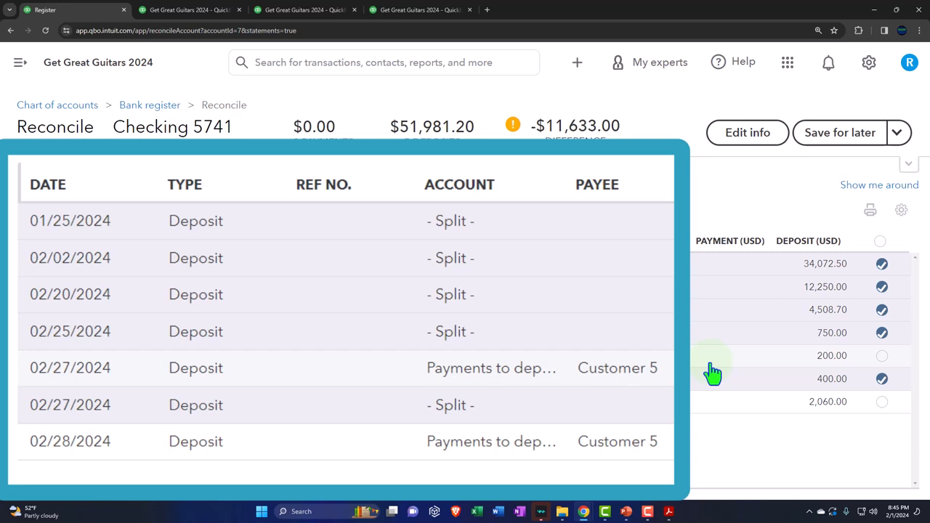
mouse_move(709, 380)
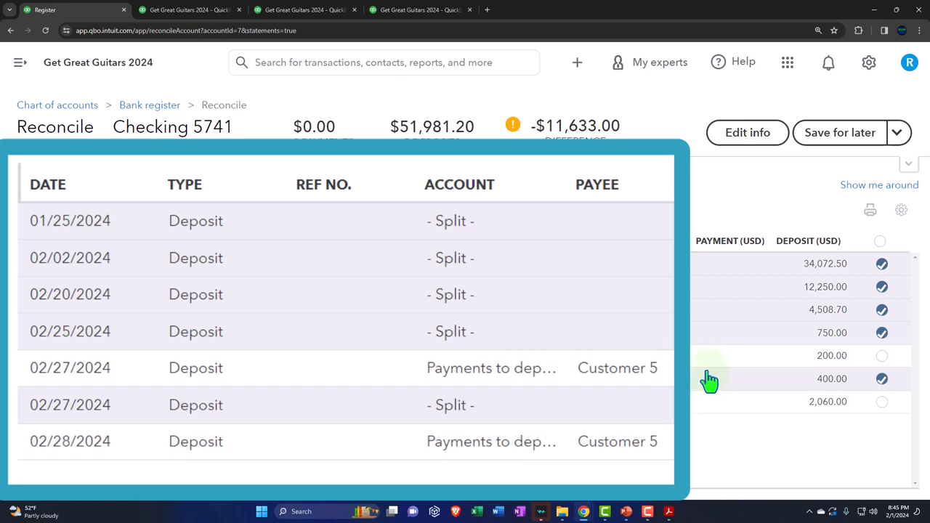
mouse_move(709, 407)
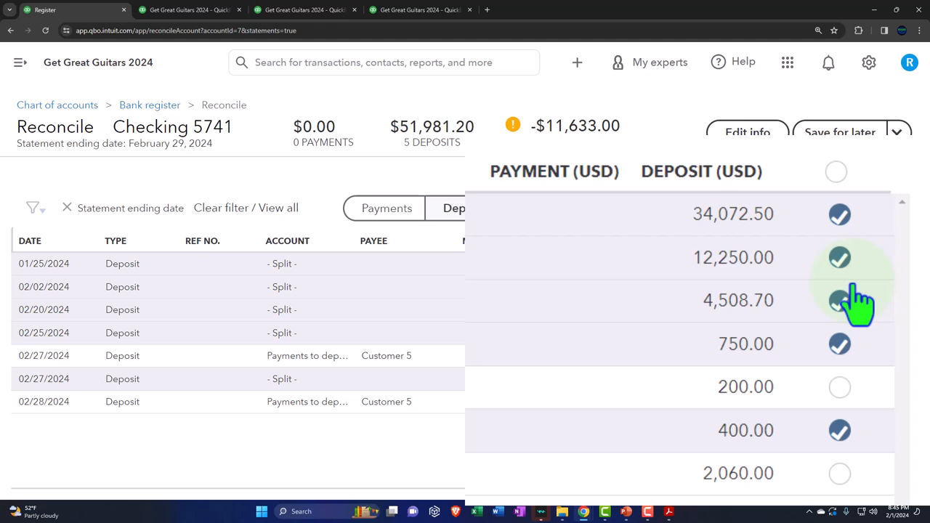
click(840, 299)
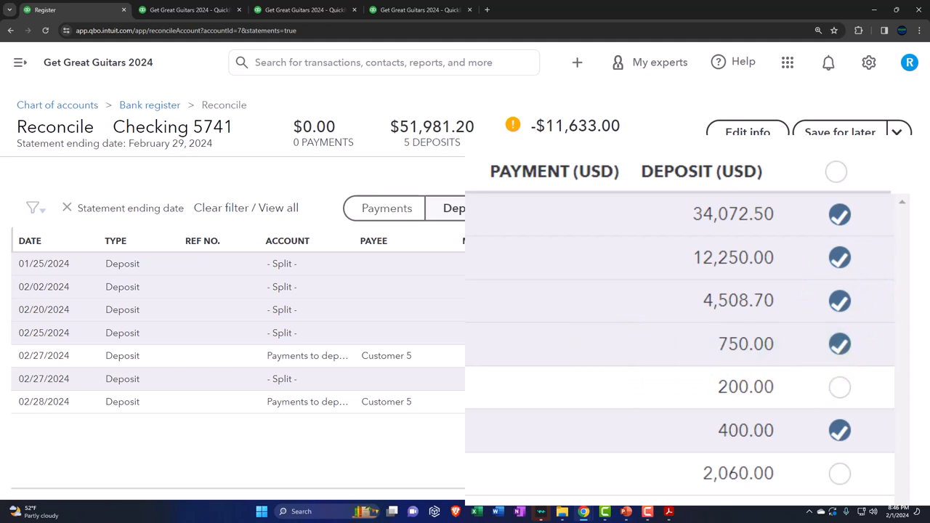
mouse_move(427, 166)
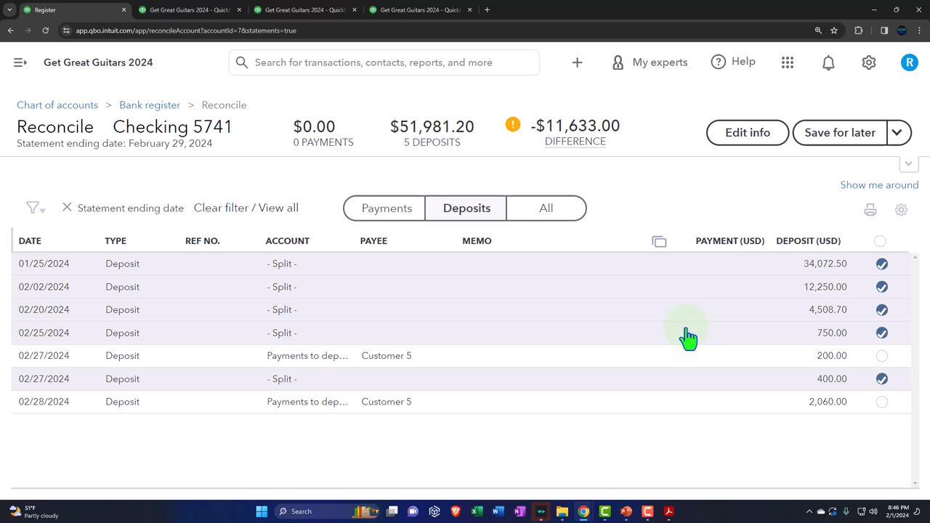
mouse_move(819, 241)
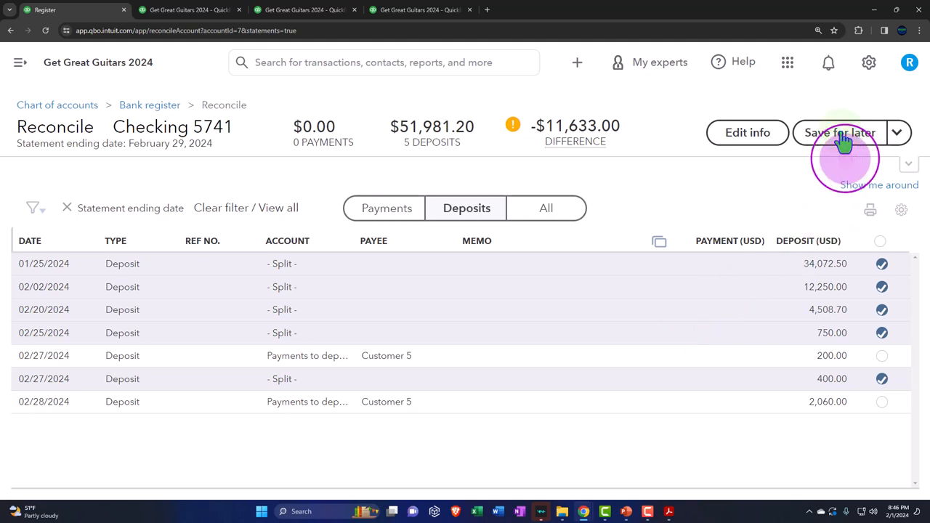
click(840, 132)
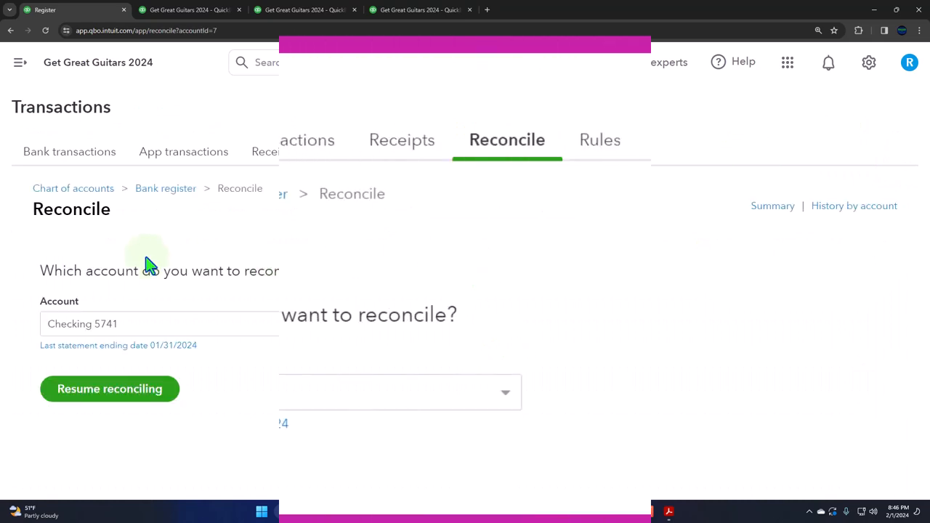